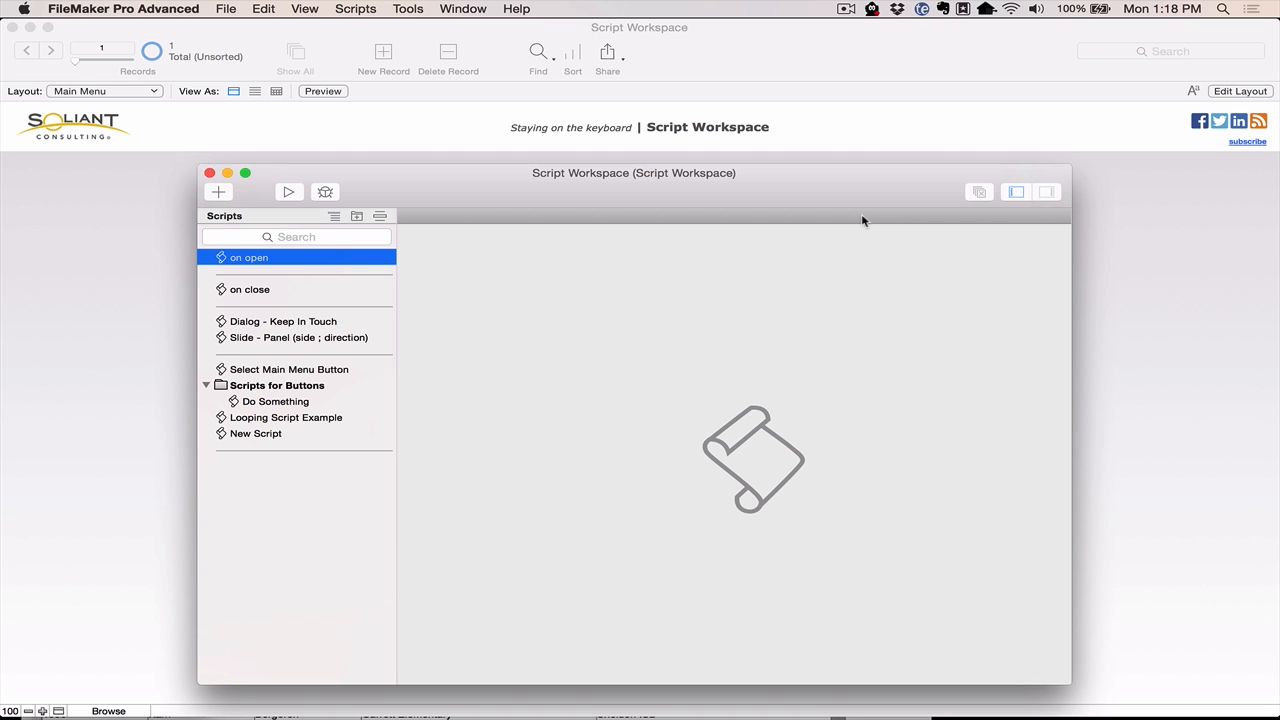
mouse_move(248, 210)
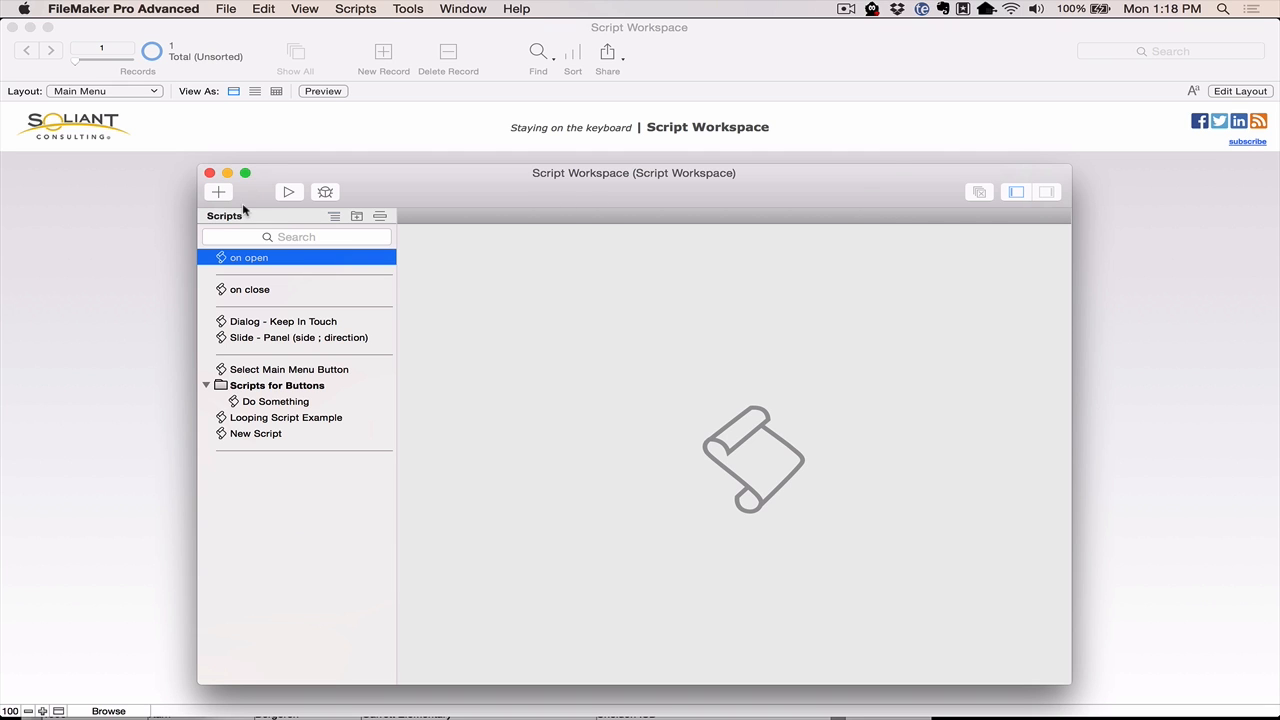
Add a new script to the Script Workspace and name it 'Test Script'.
left_click(218, 192)
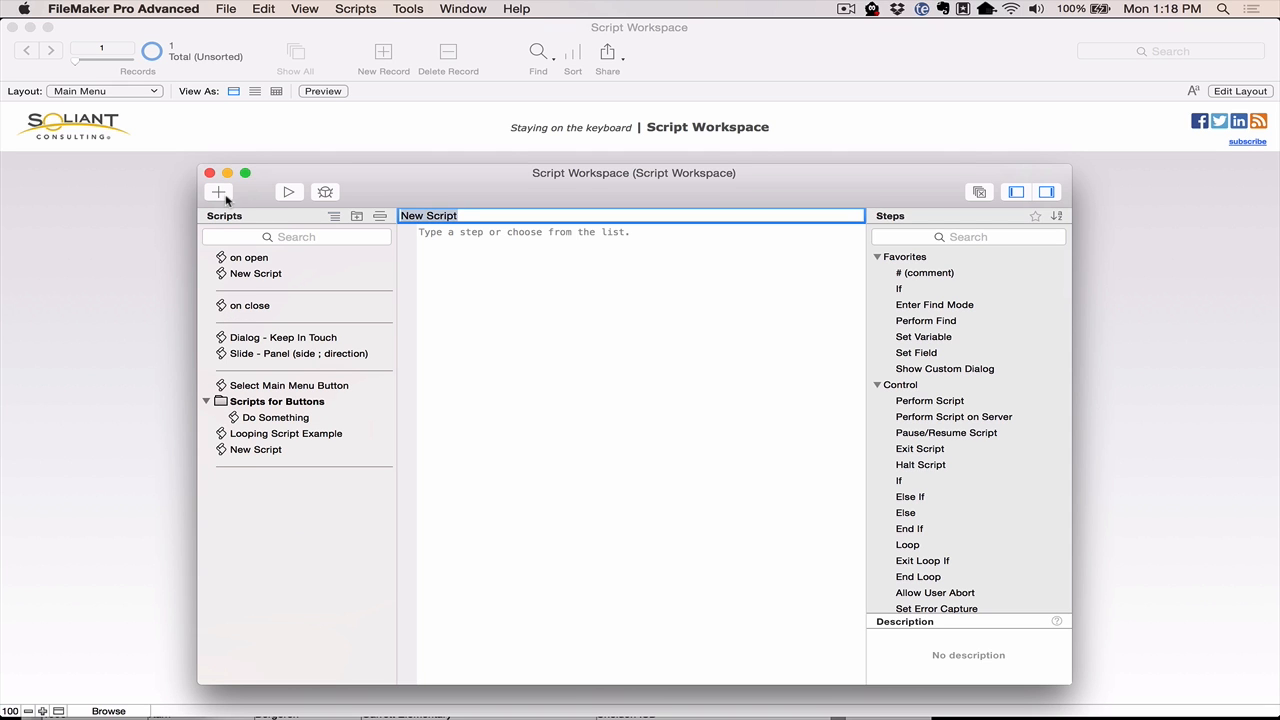
type("Test Script")
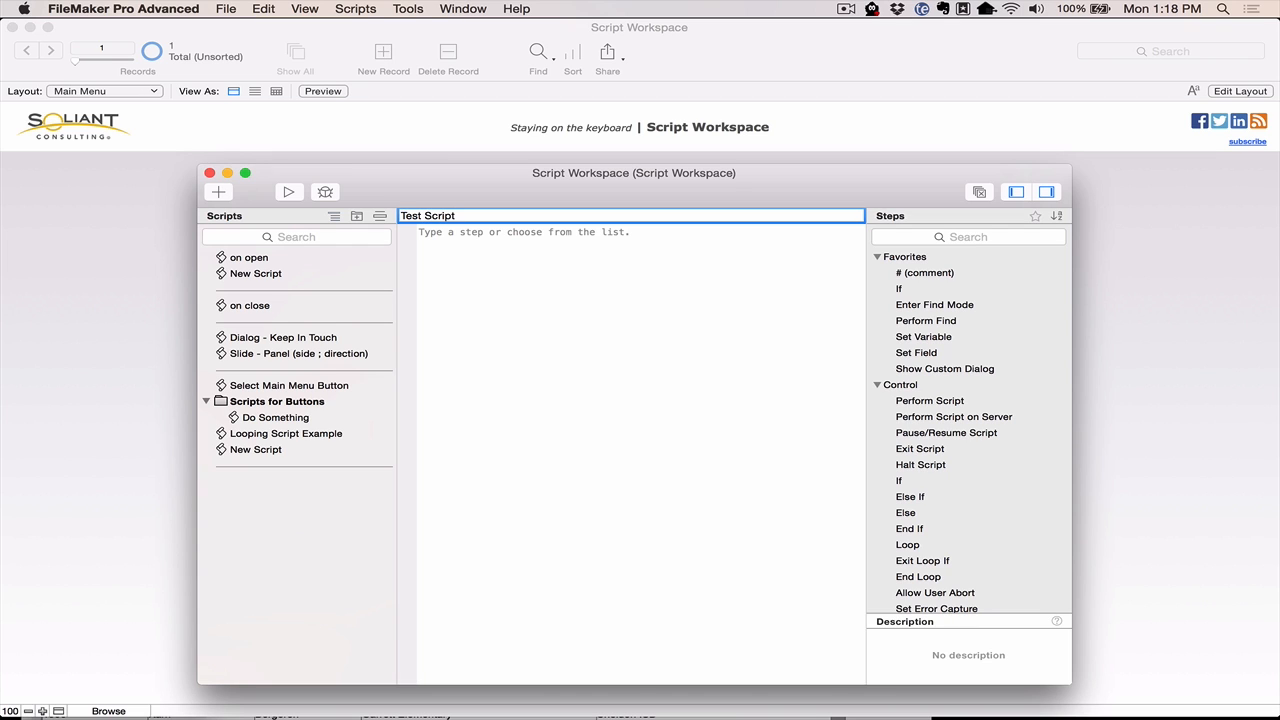
left_click(452, 216)
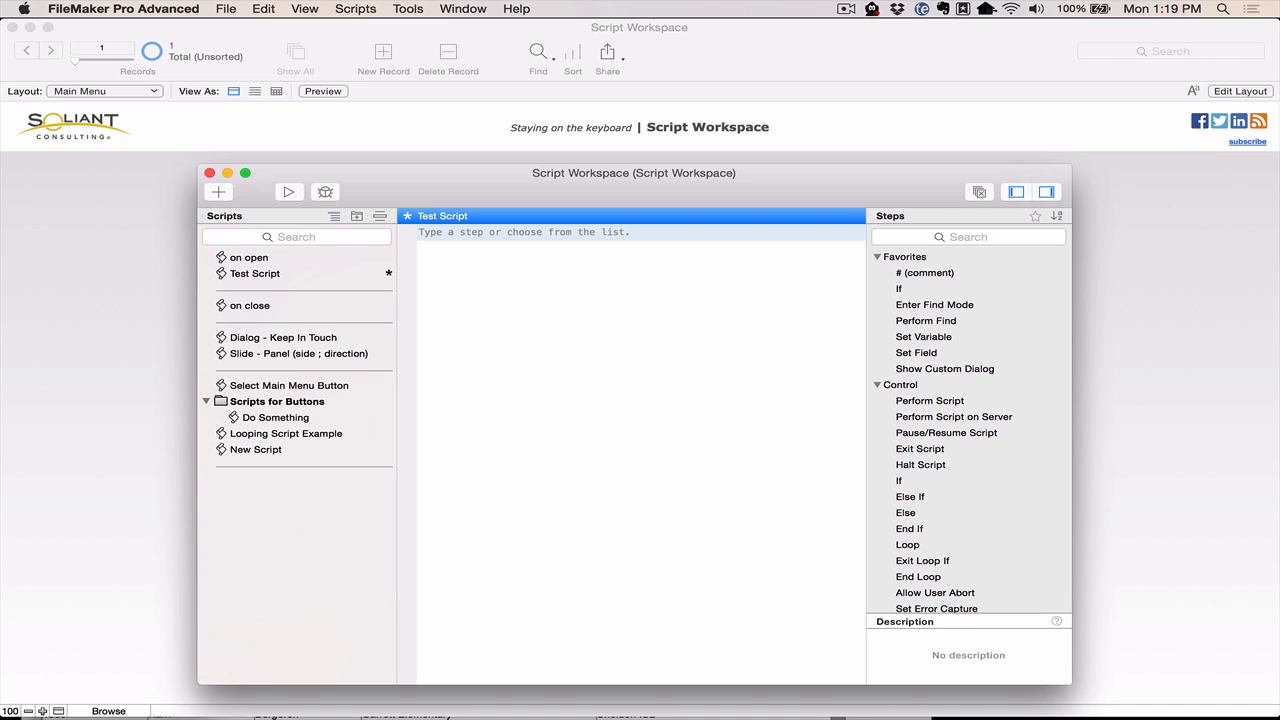
mouse_move(852, 280)
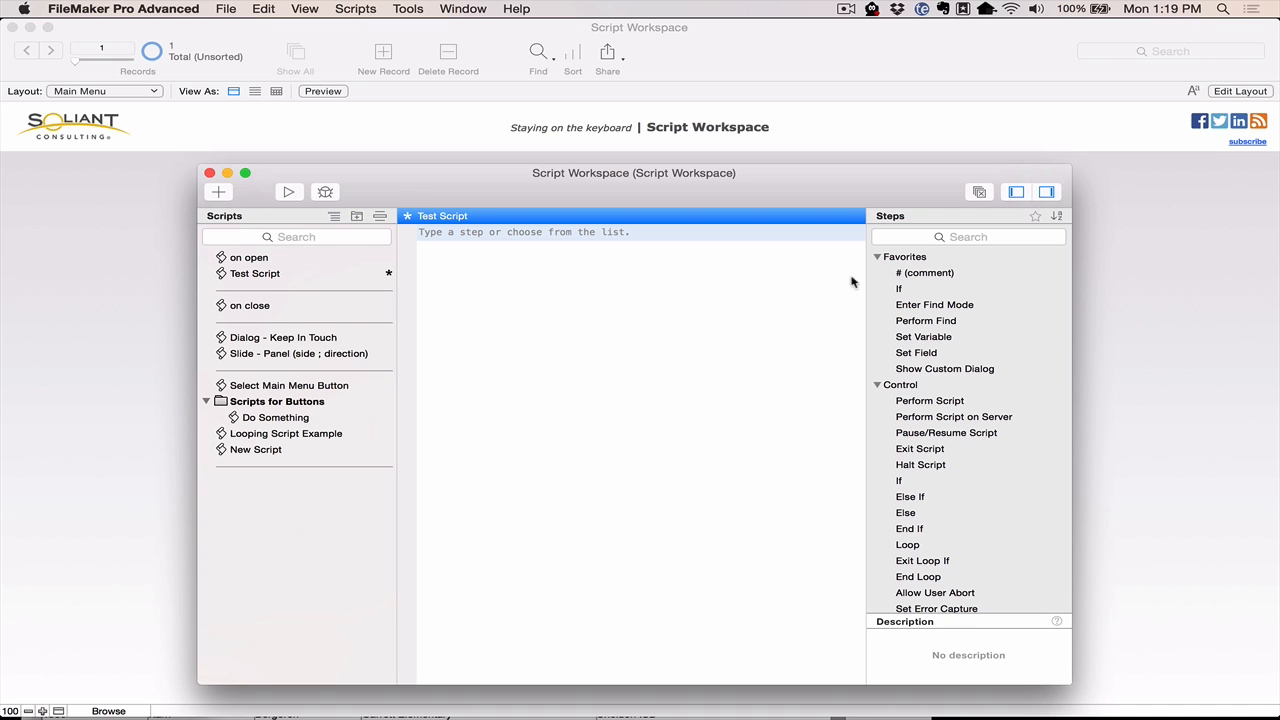
mouse_move(904, 292)
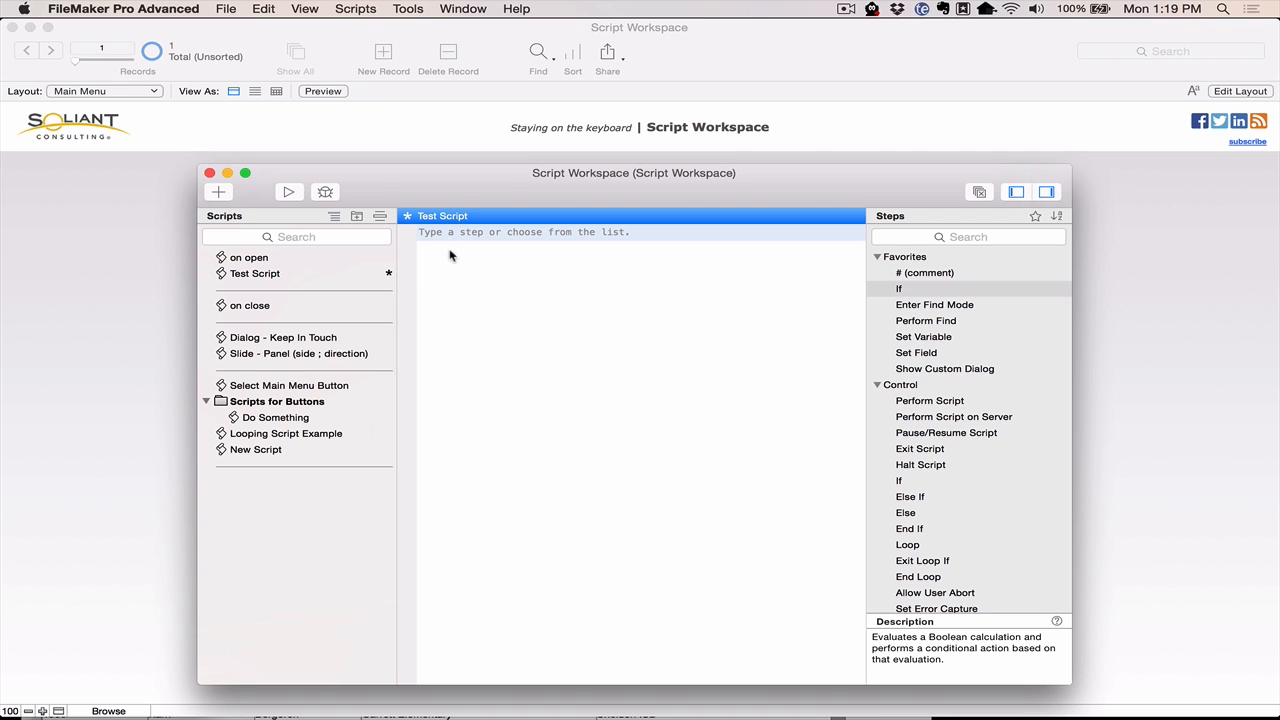
Insert an If step from autocomplete and start its condition Get(ScriptParameter)=1.
type("i")
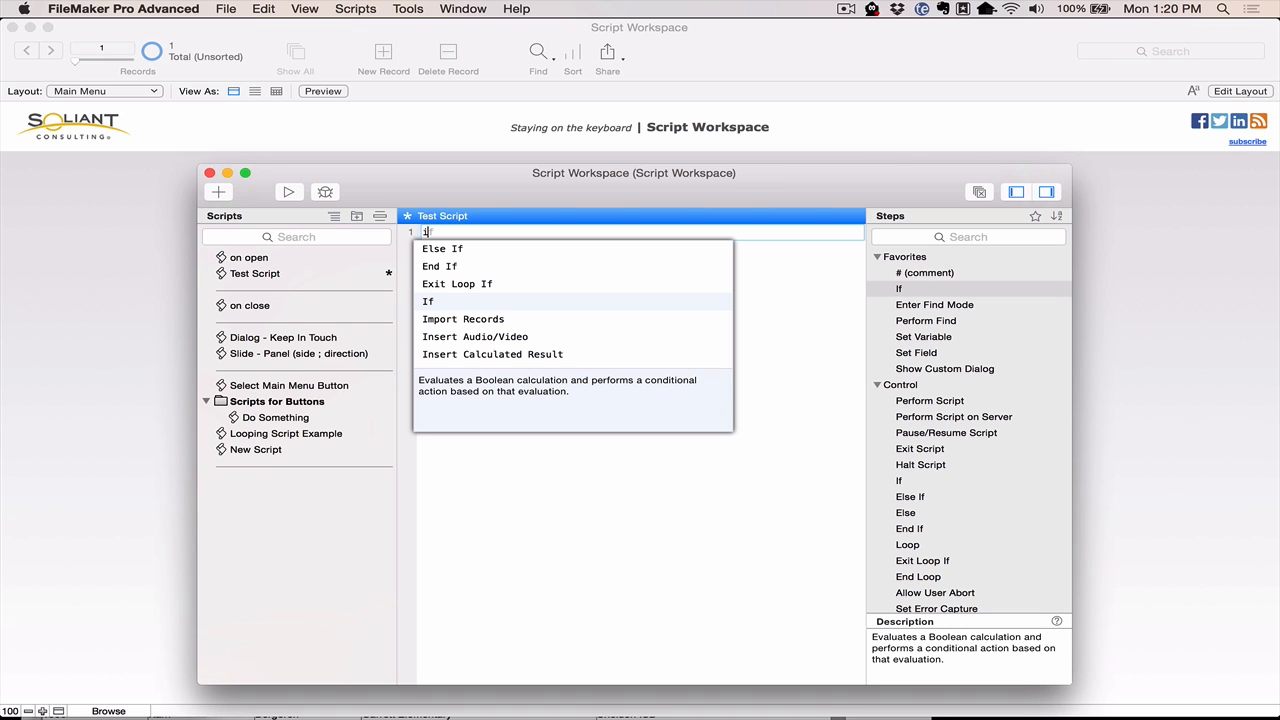
type("f")
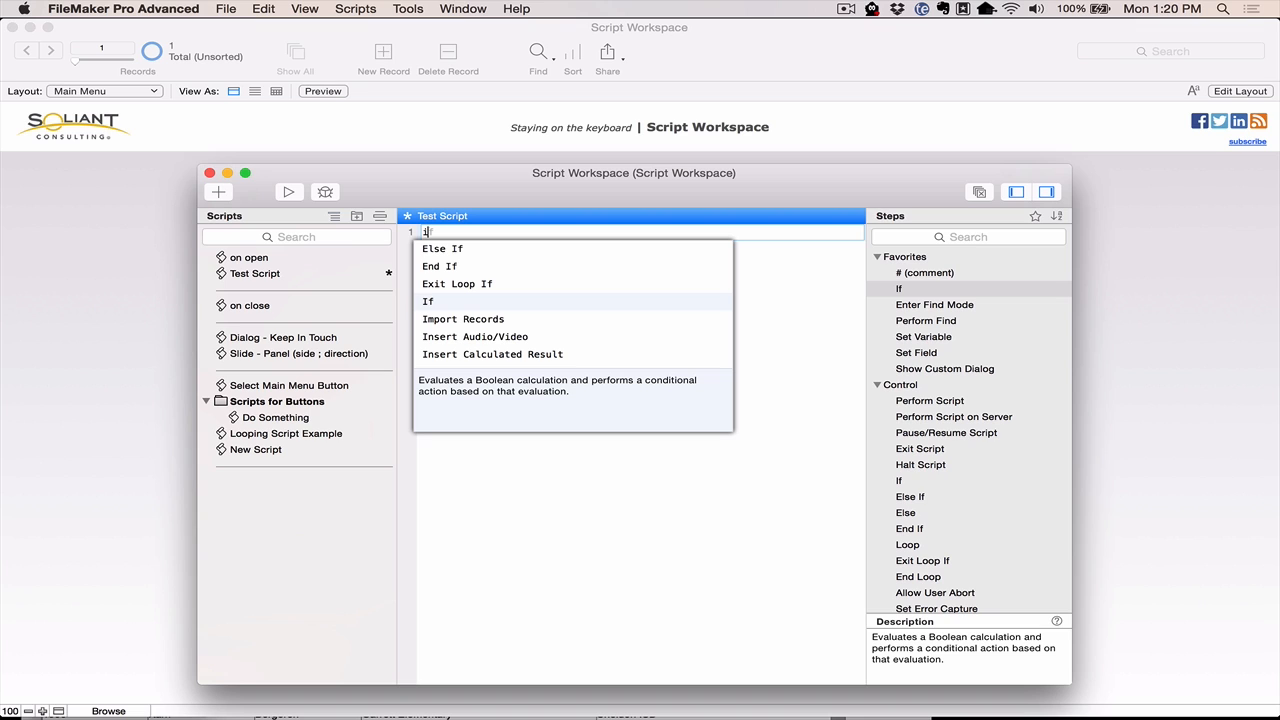
type("f")
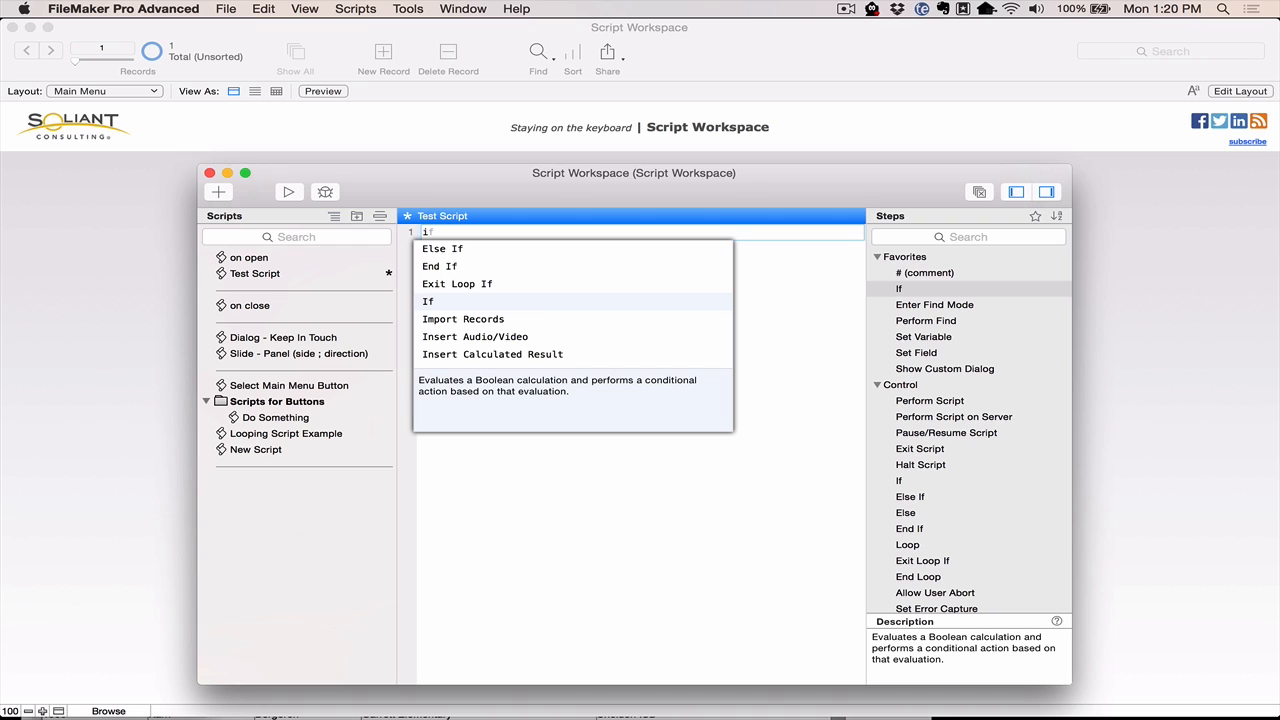
left_click(428, 300)
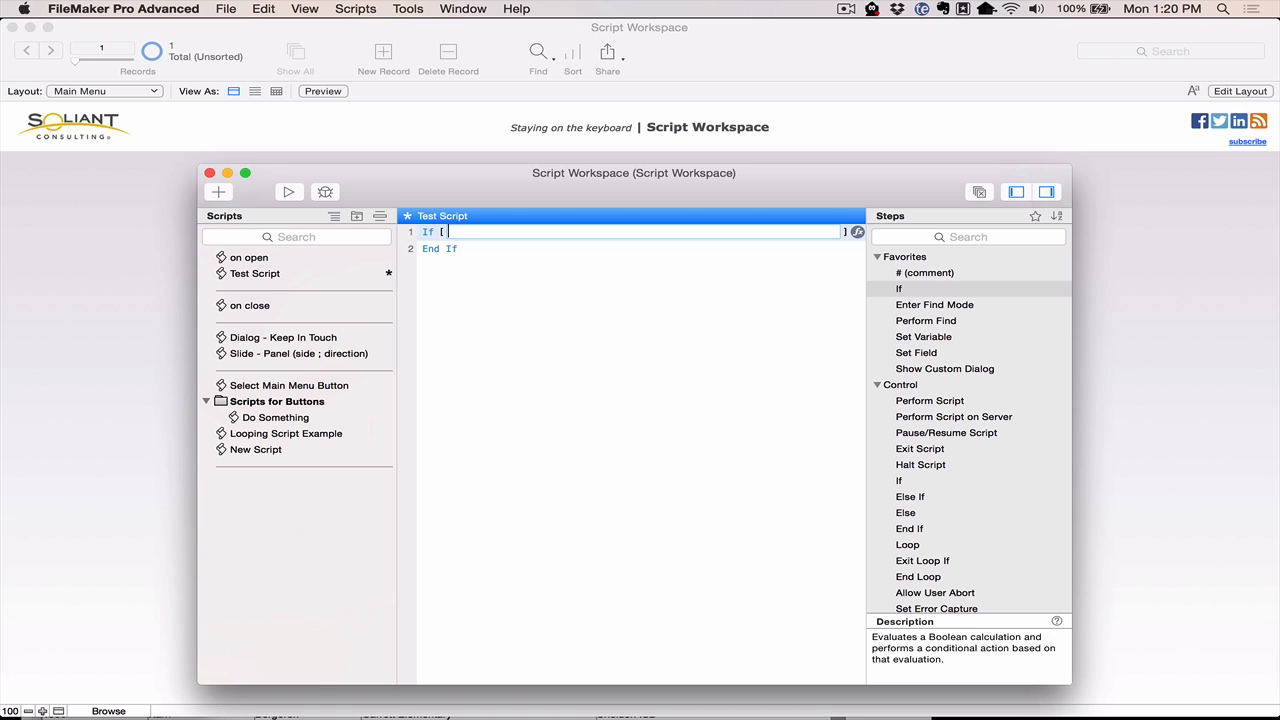
type("get")
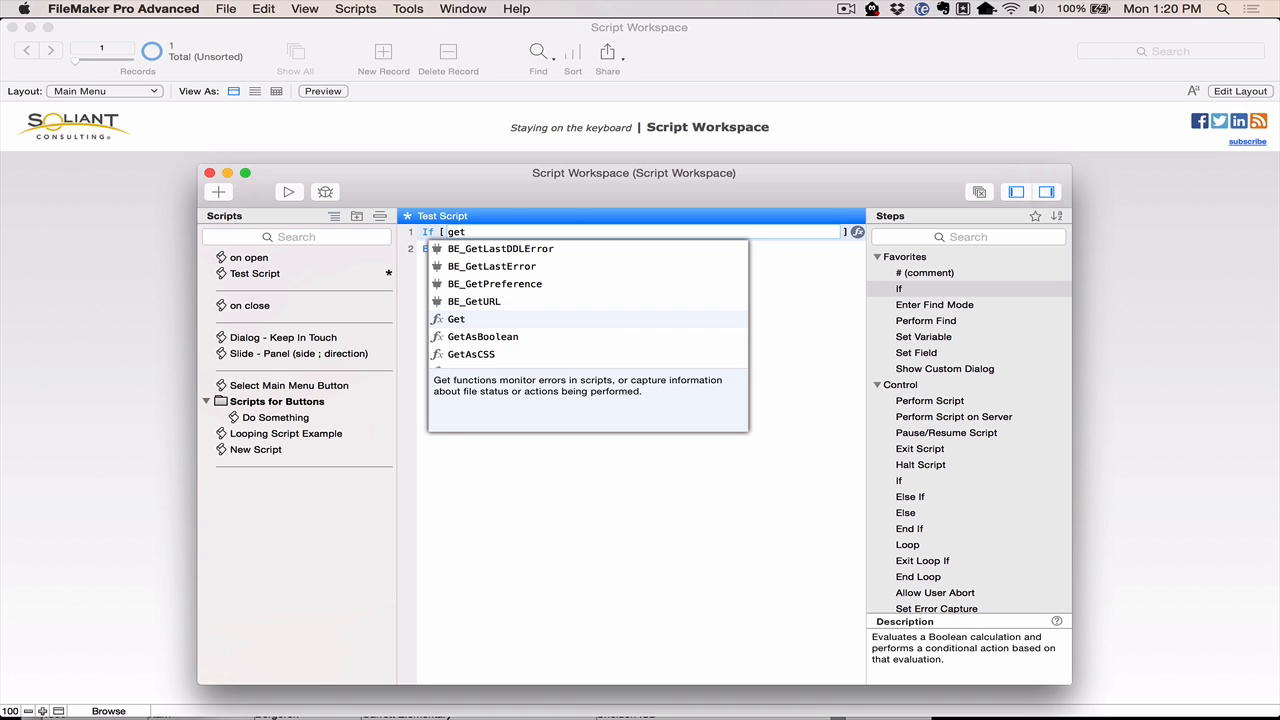
type("(scriptParameter)=1")
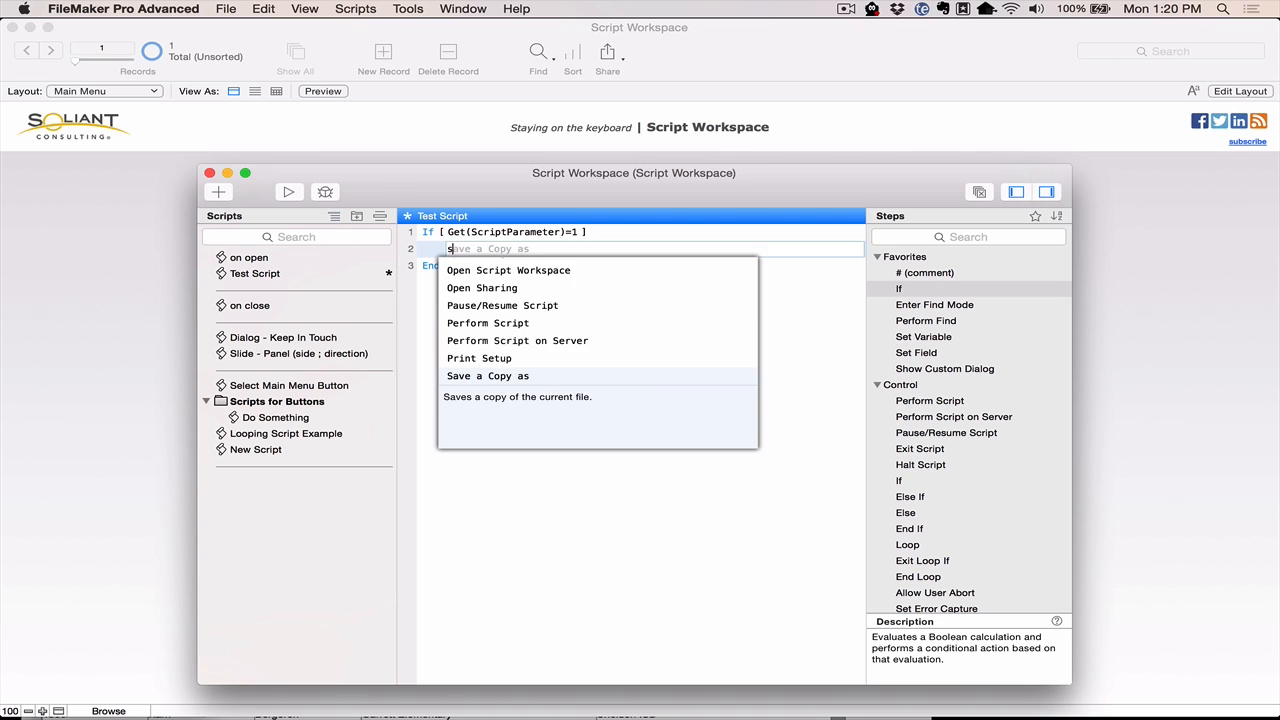
type("set field")
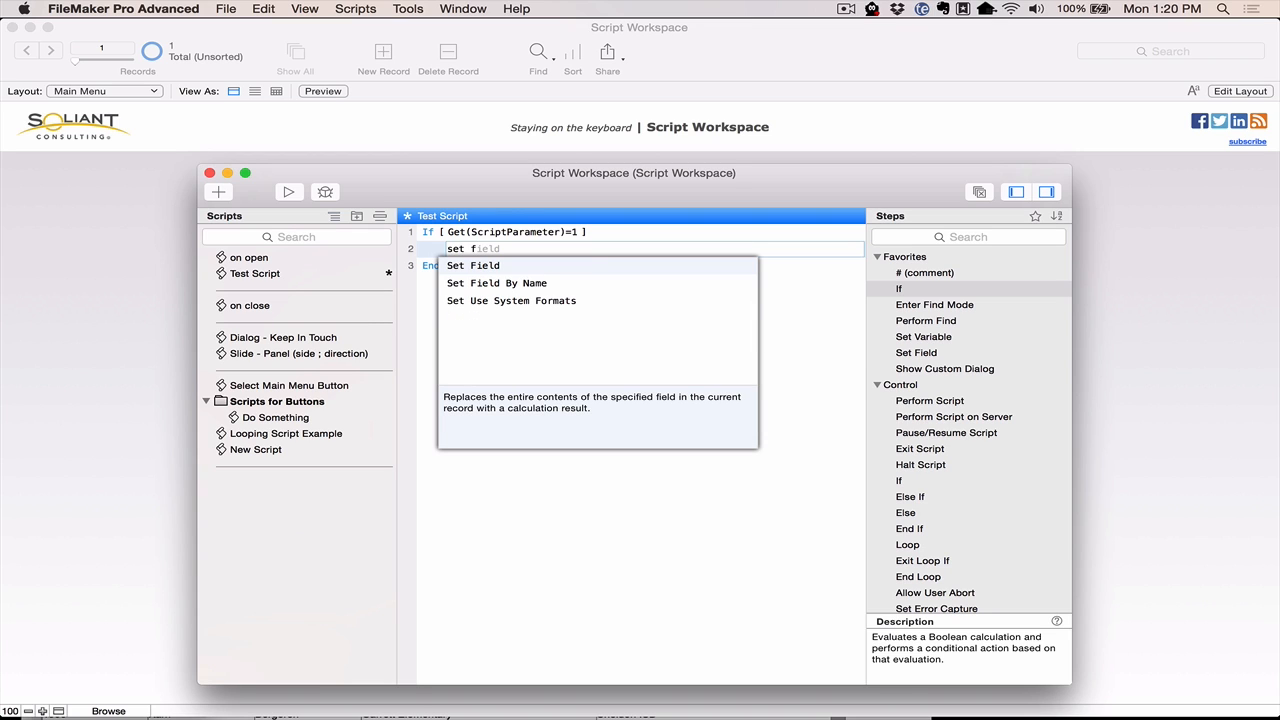
left_click(472, 264)
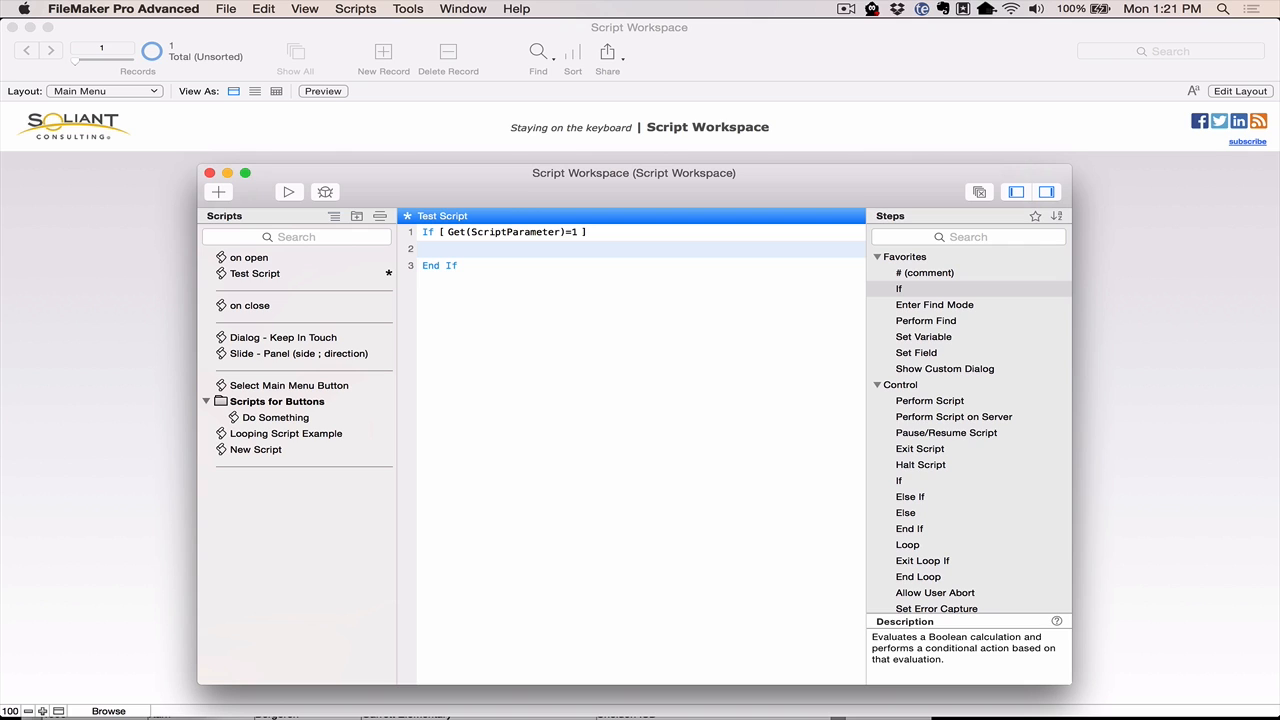
type("sf")
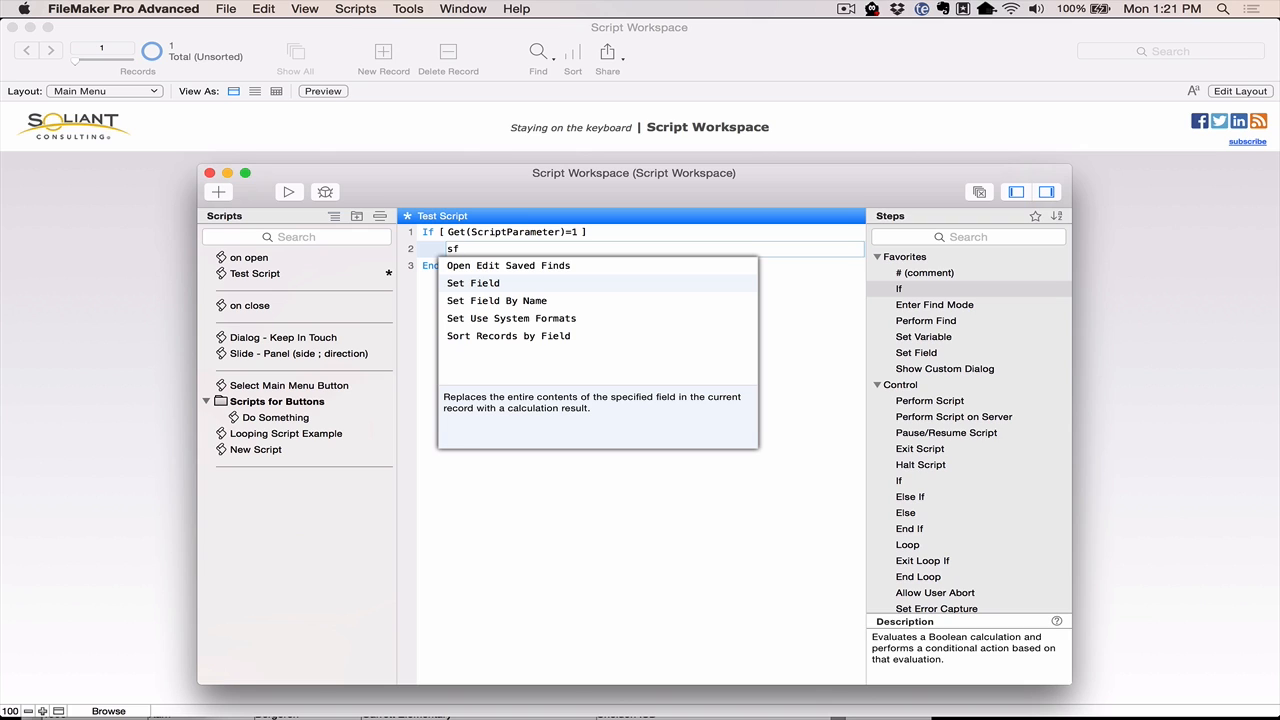
left_click(472, 284)
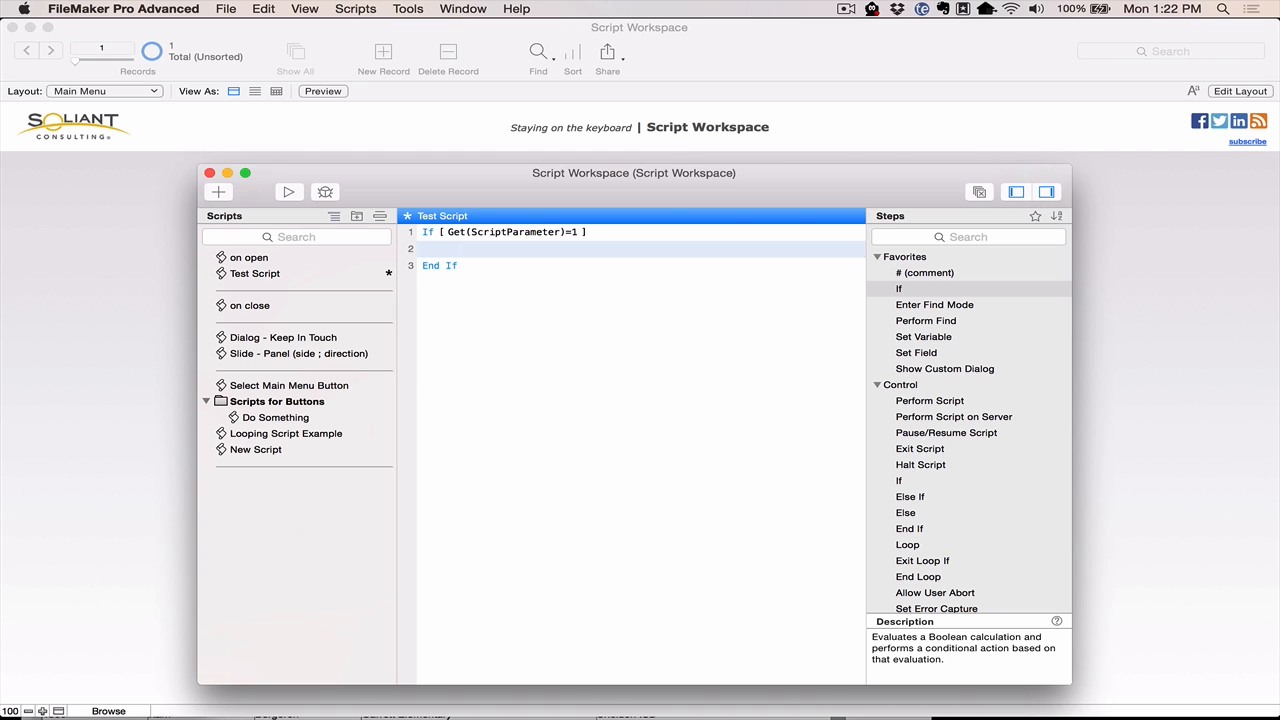
Insert a Go to Related Record step inside the If block via the gtrr shortcut.
type("gtrr")
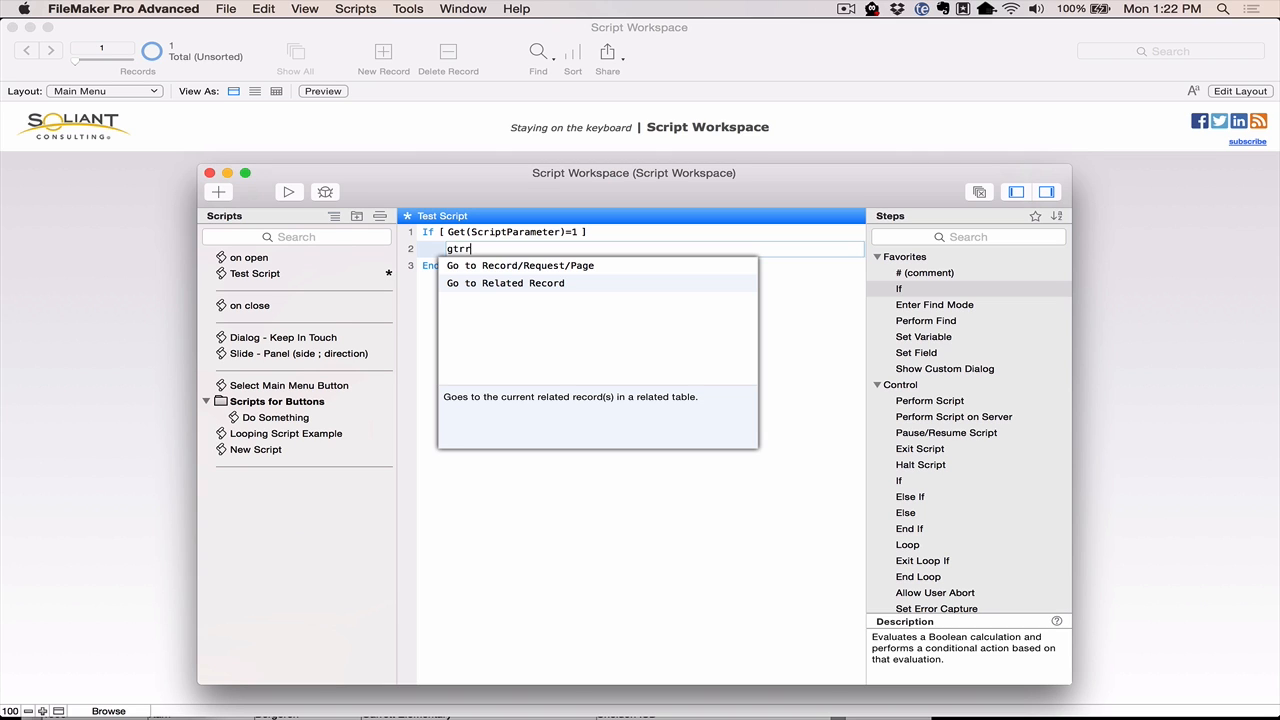
key("BackSpace")
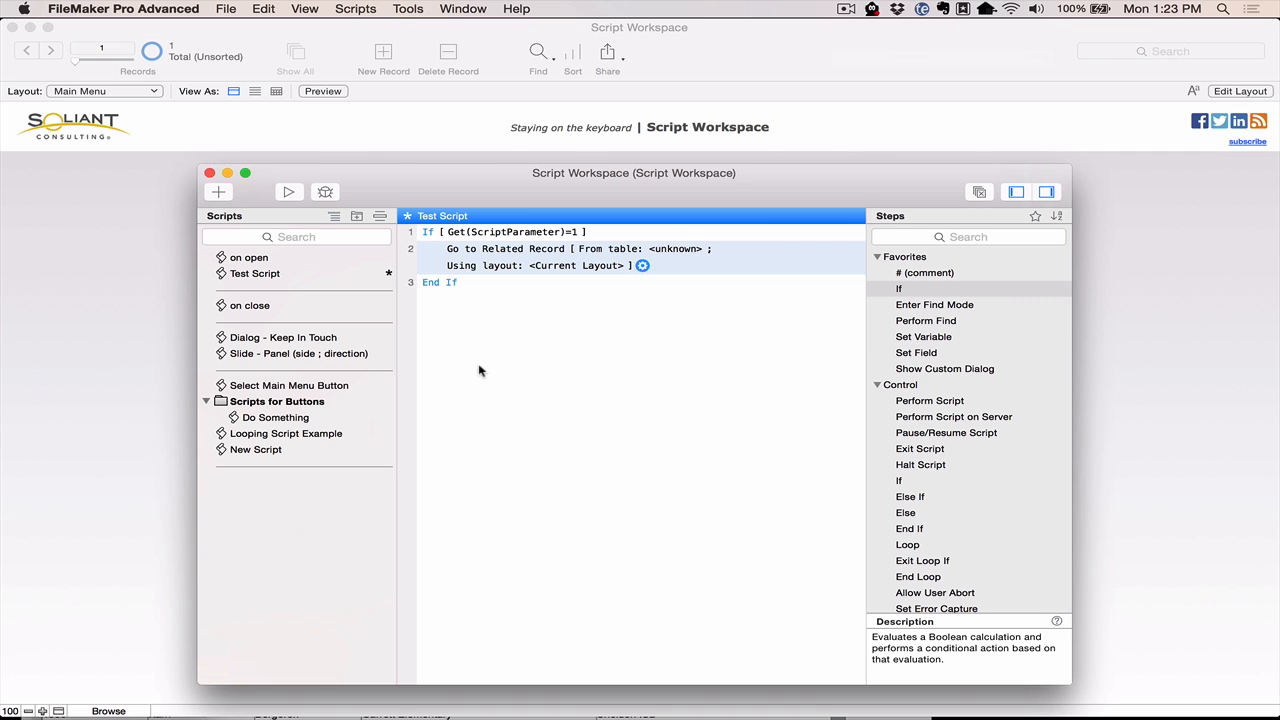
Configure Go to Related Record to use the Contacts table with the Contacts layout.
left_click(628, 264)
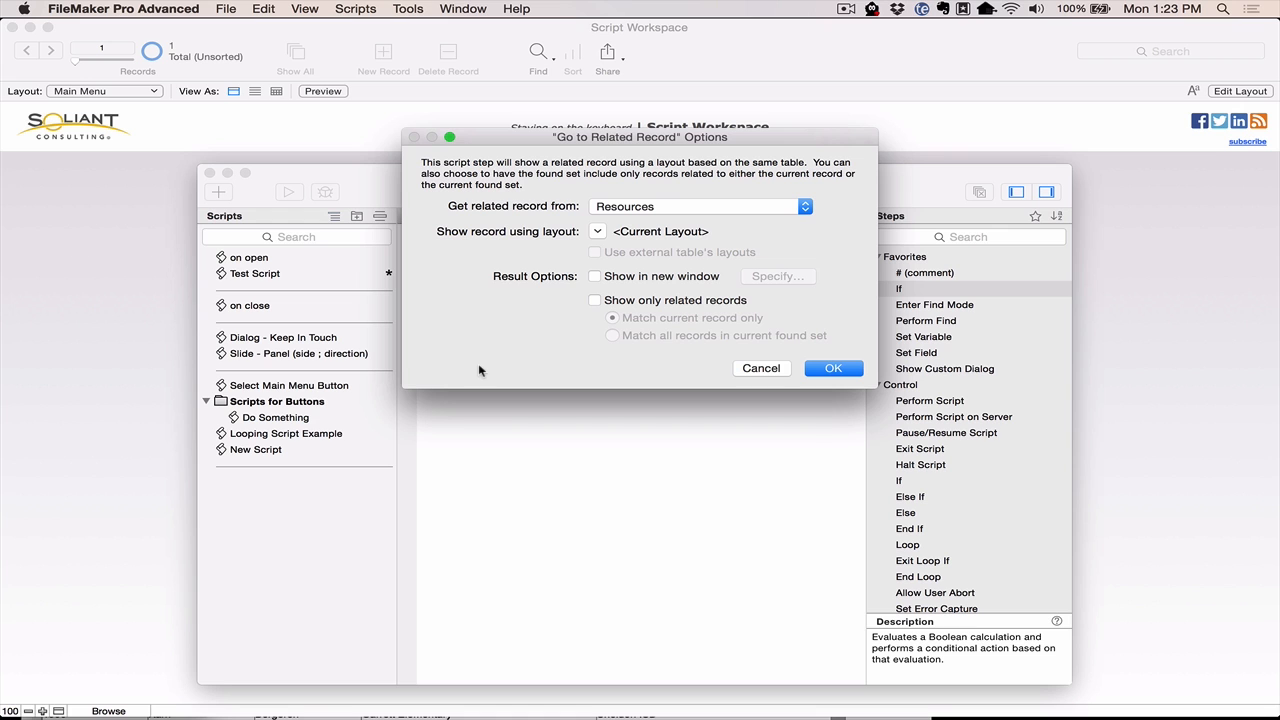
mouse_move(658, 148)
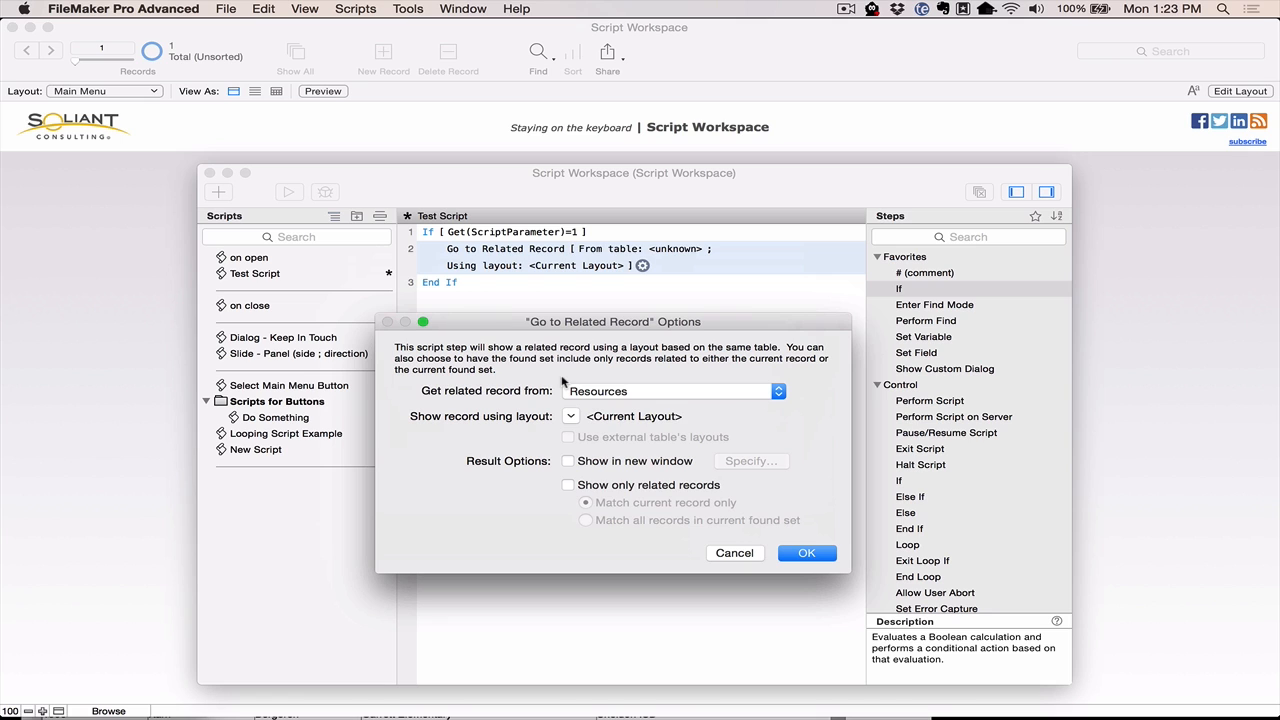
left_click(670, 390)
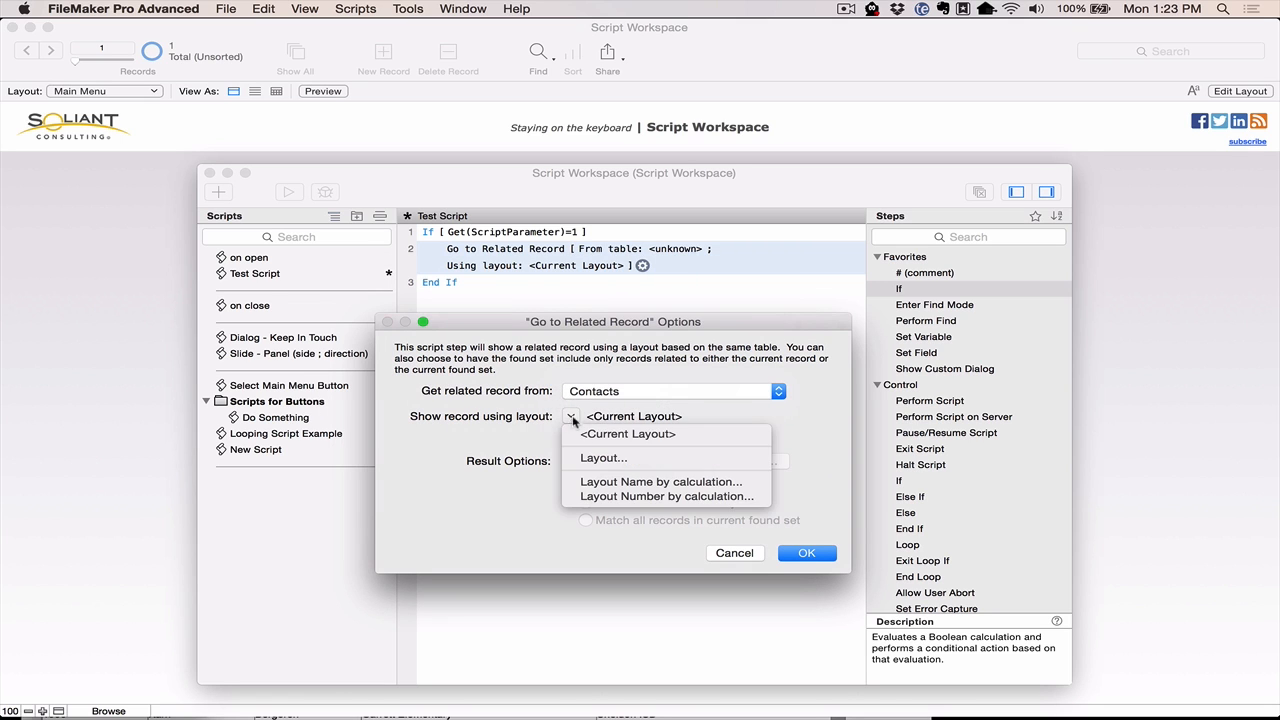
left_click(602, 458)
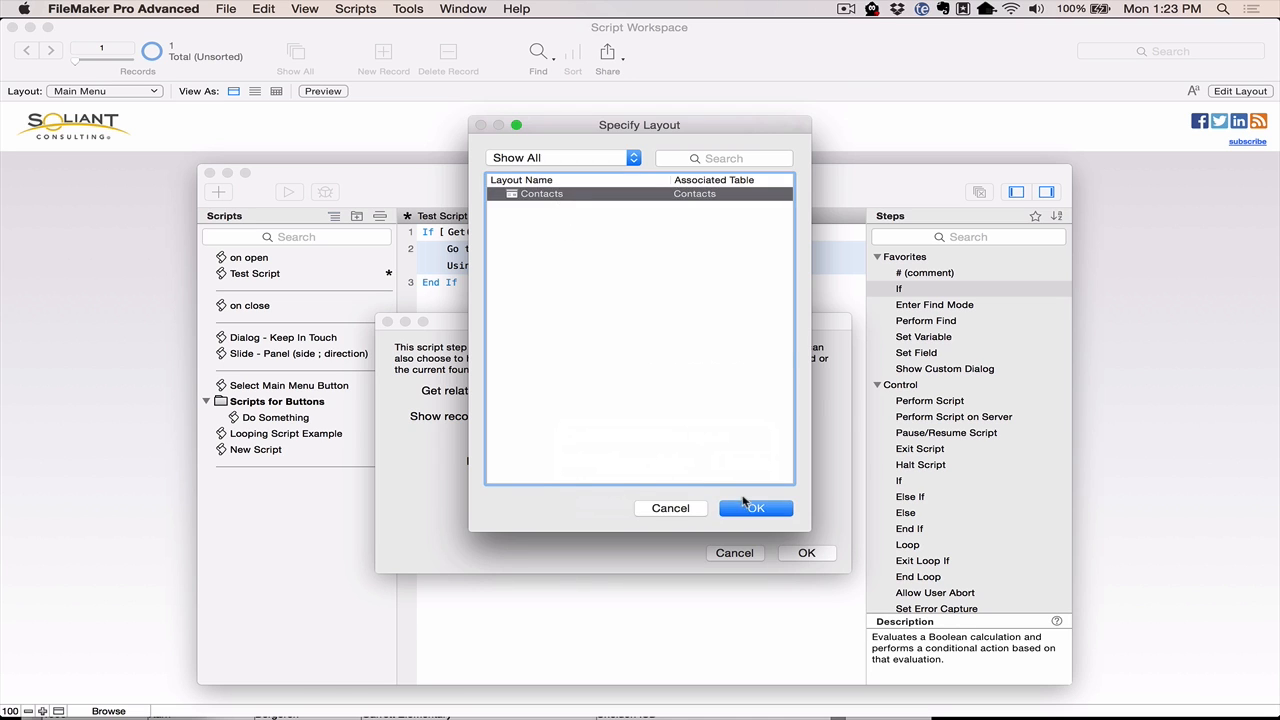
left_click(756, 508)
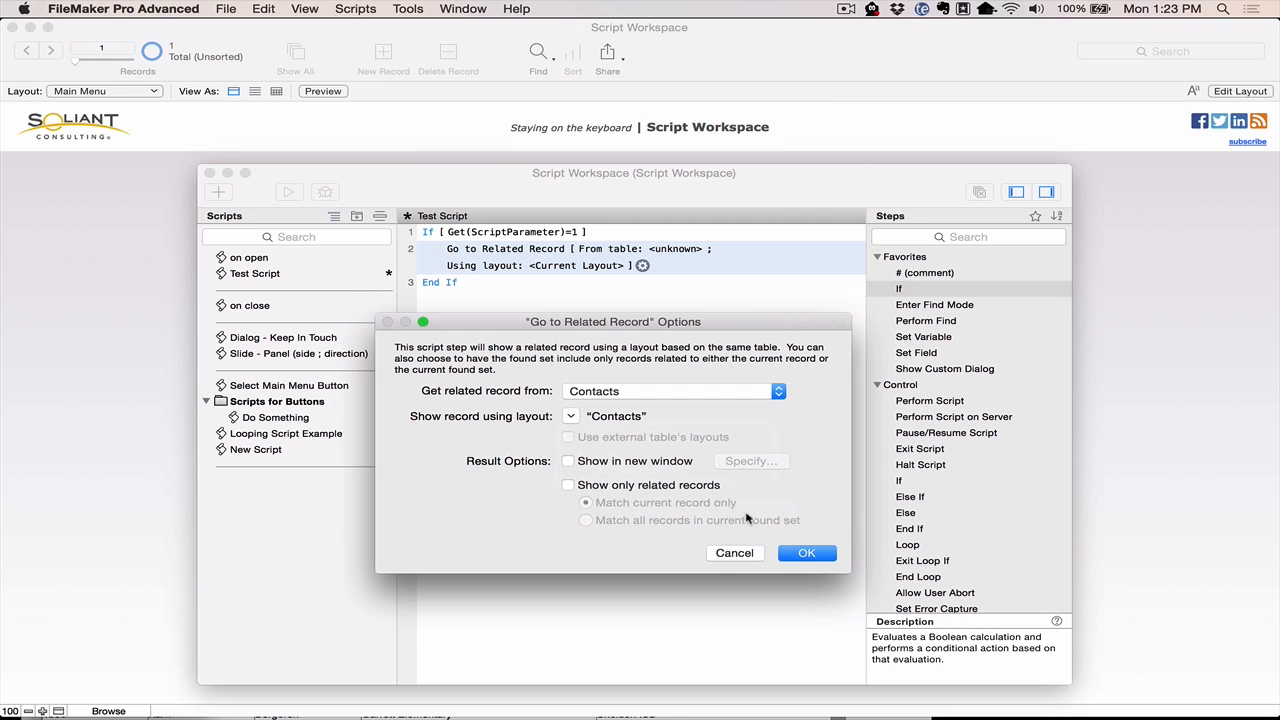
left_click(806, 552)
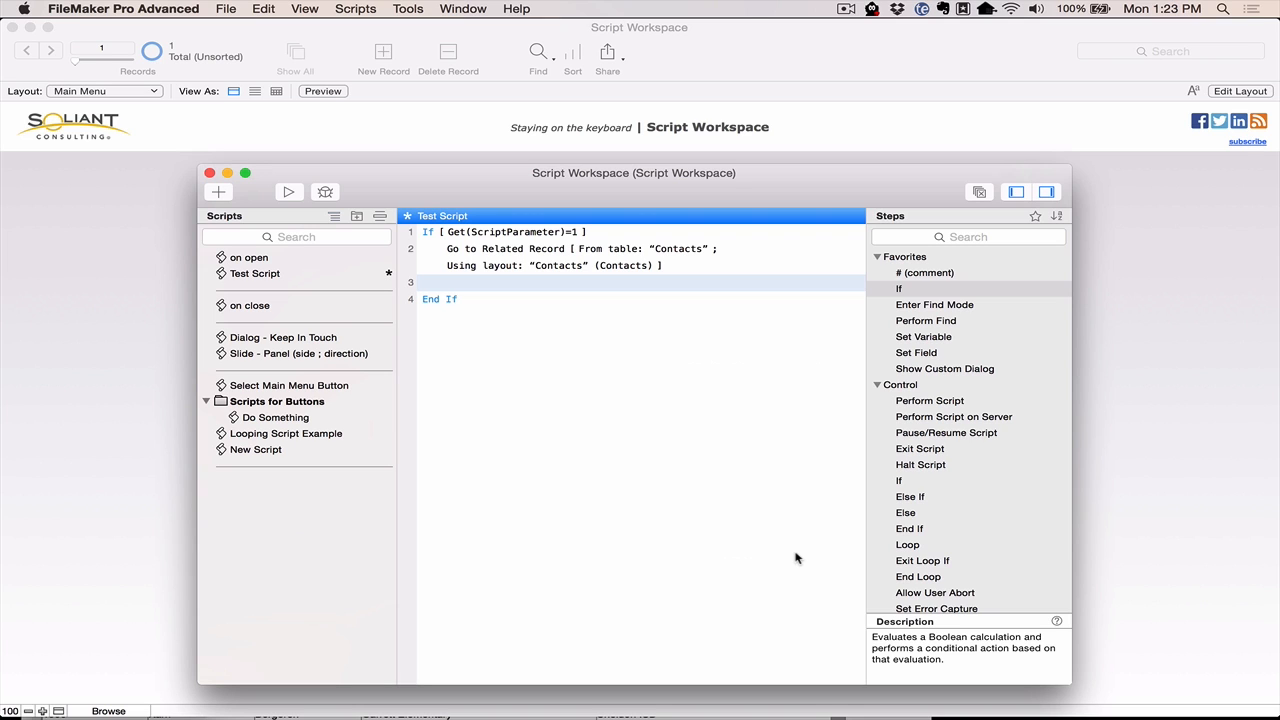
Add the text 'This is a comment' on a new line and insert a Set Field step from autocomplete.
double_click(908, 544)
type("#")
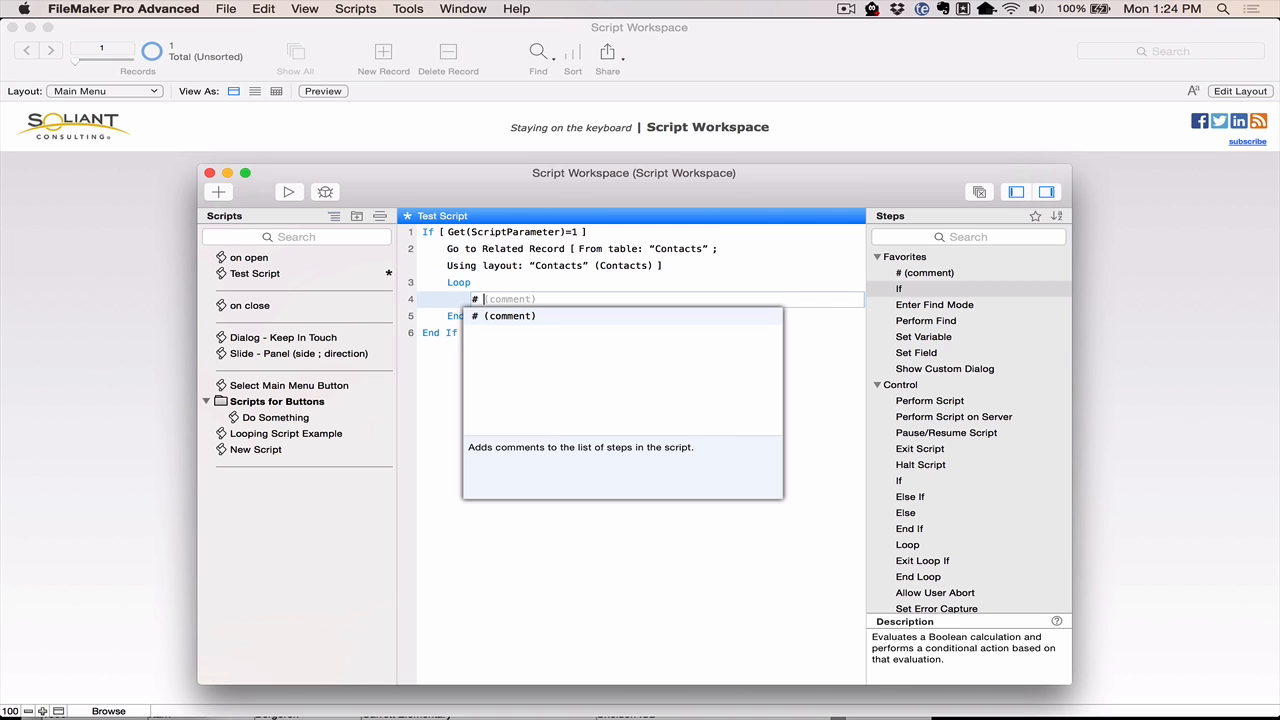
type("This is a comment")
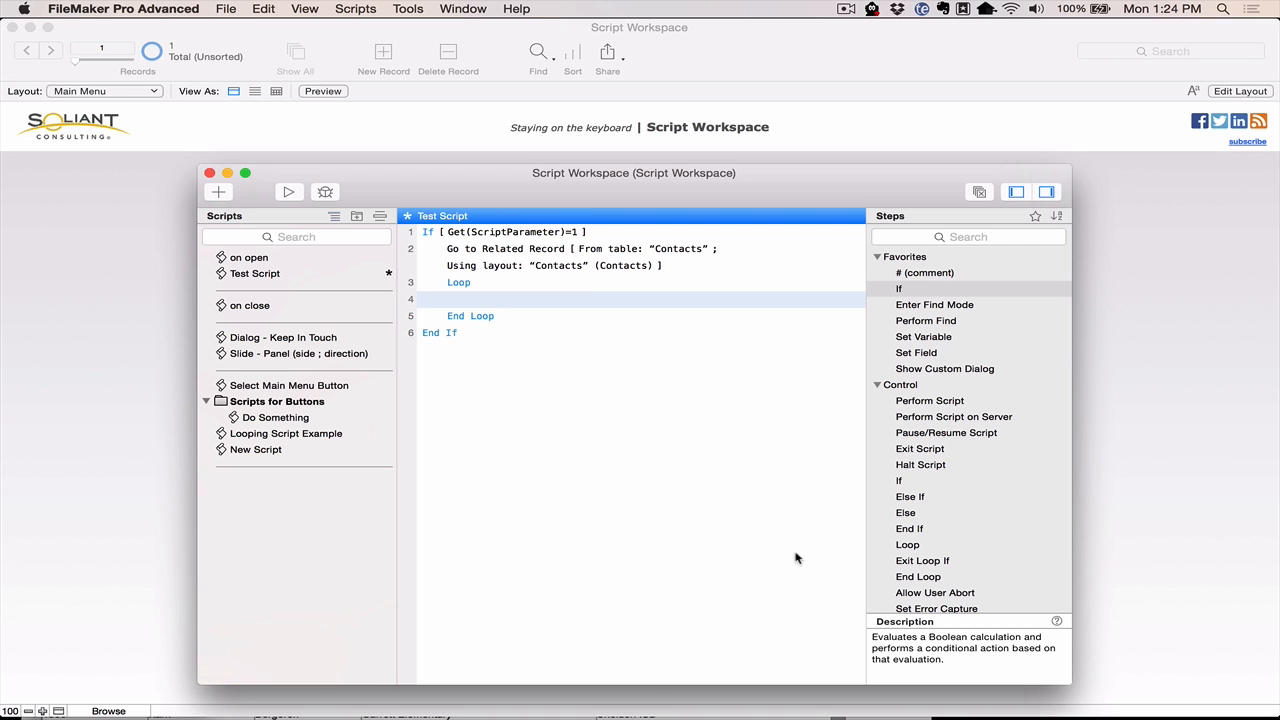
type("sf")
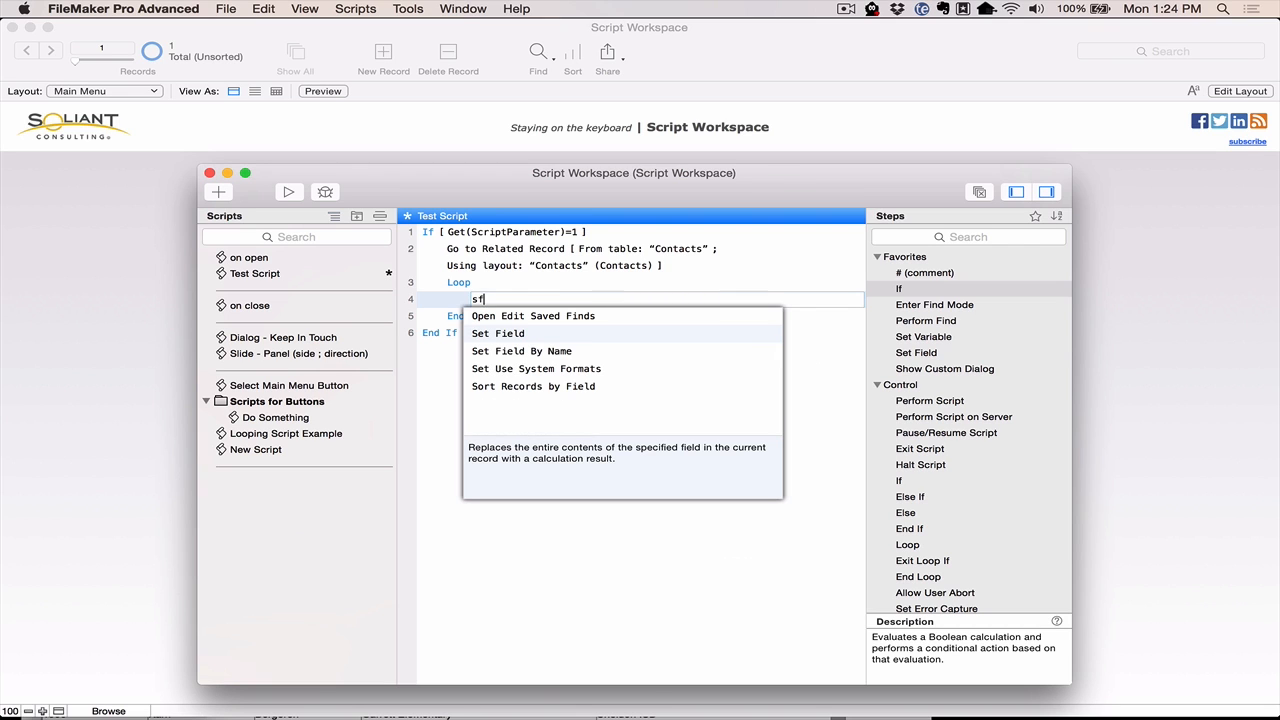
left_click(498, 332)
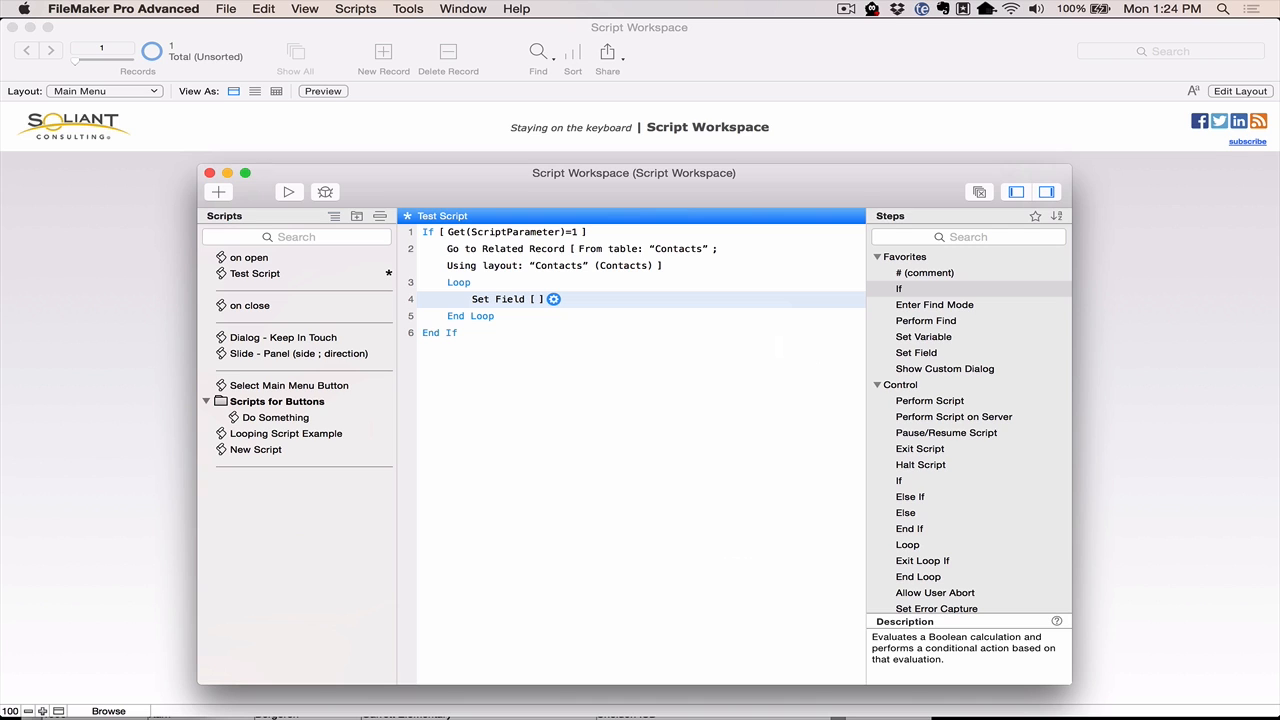
Make Set Field target Resources::show_dialog and bring up the editor for its calculated result.
left_click(554, 300)
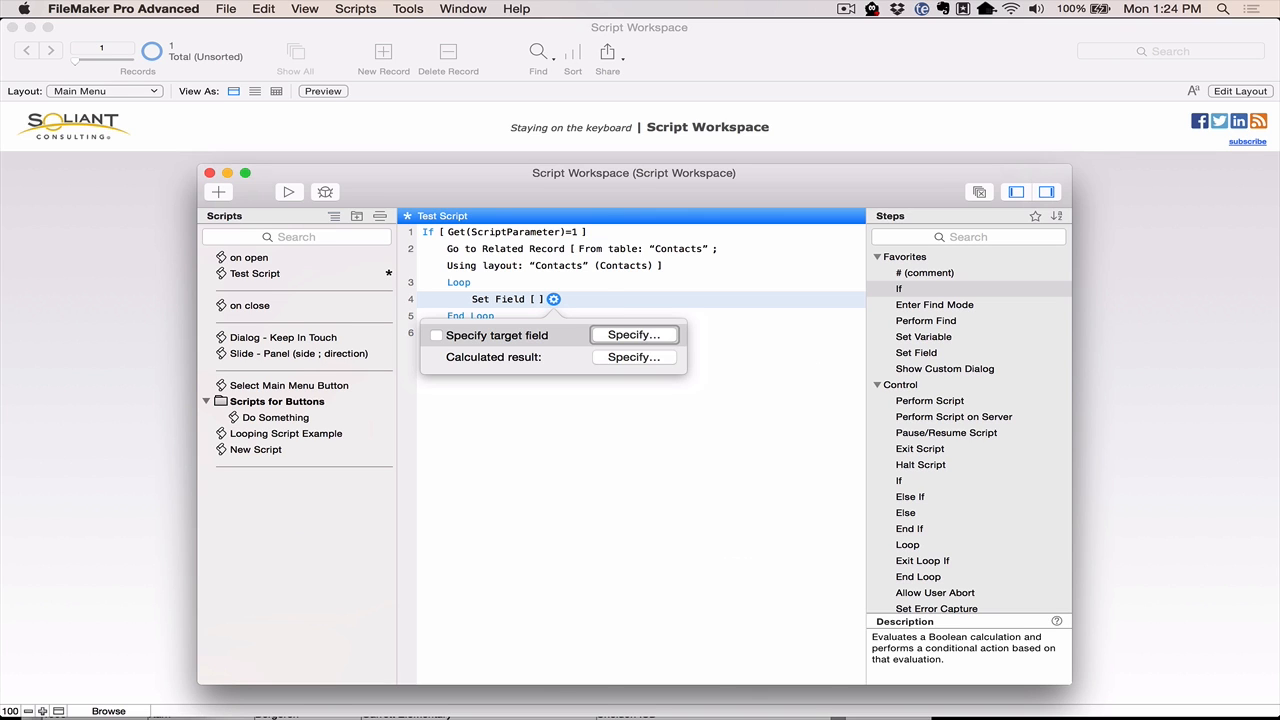
left_click(634, 336)
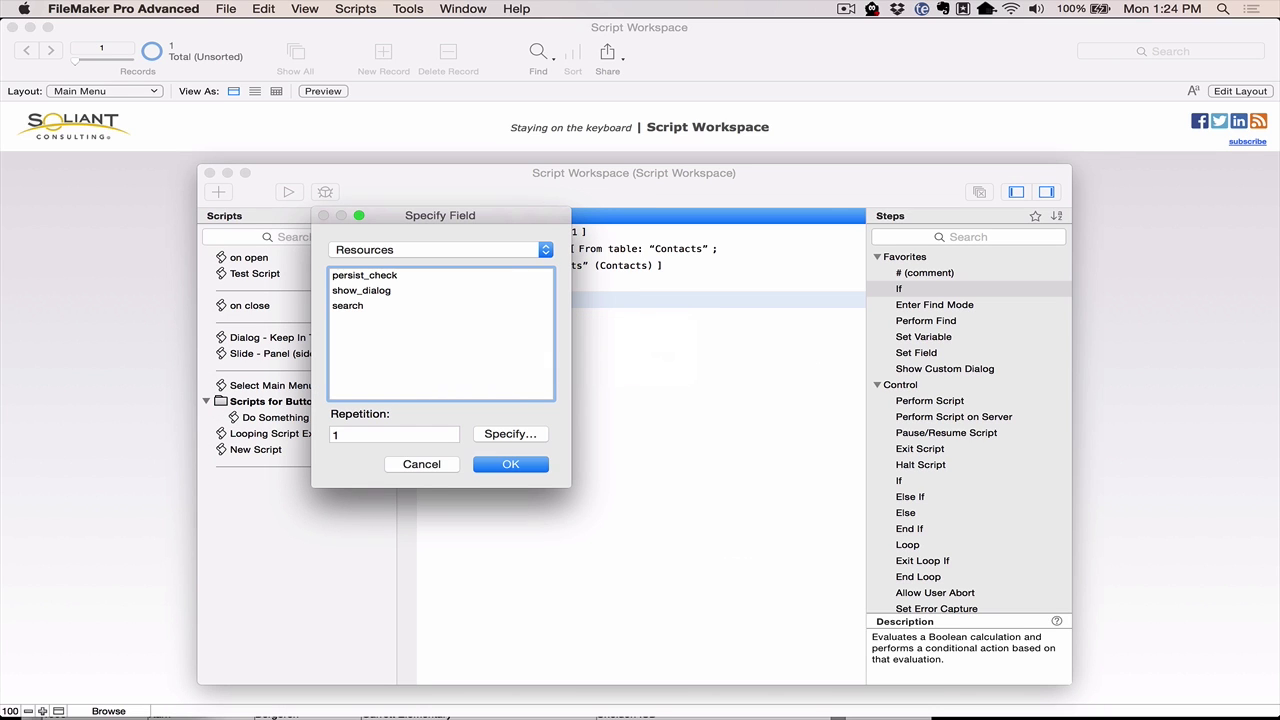
left_click(362, 290)
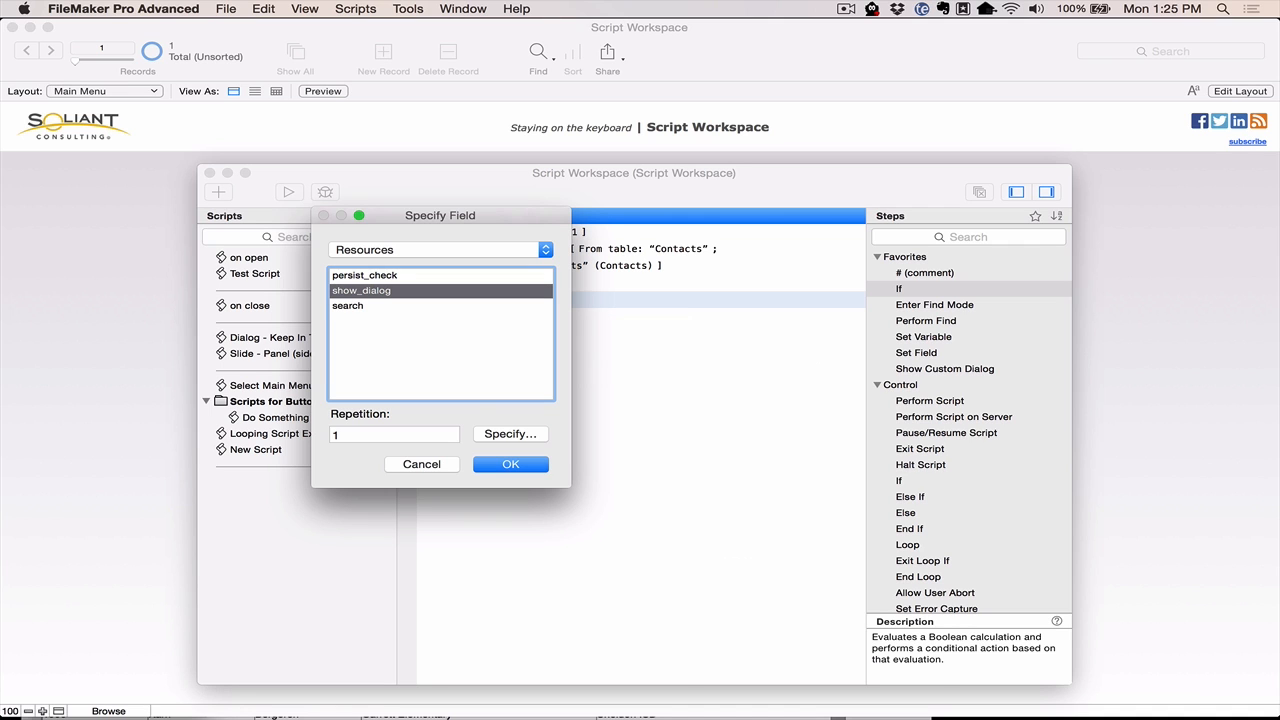
left_click(510, 464)
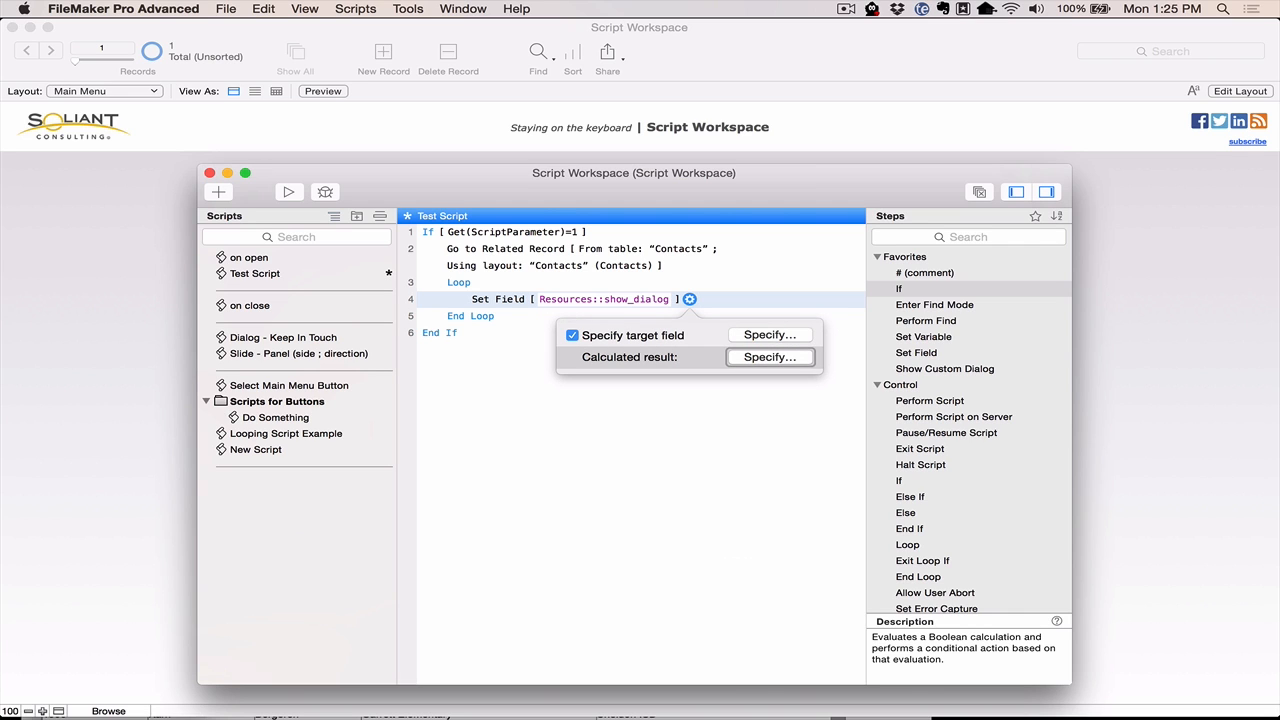
left_click(770, 356)
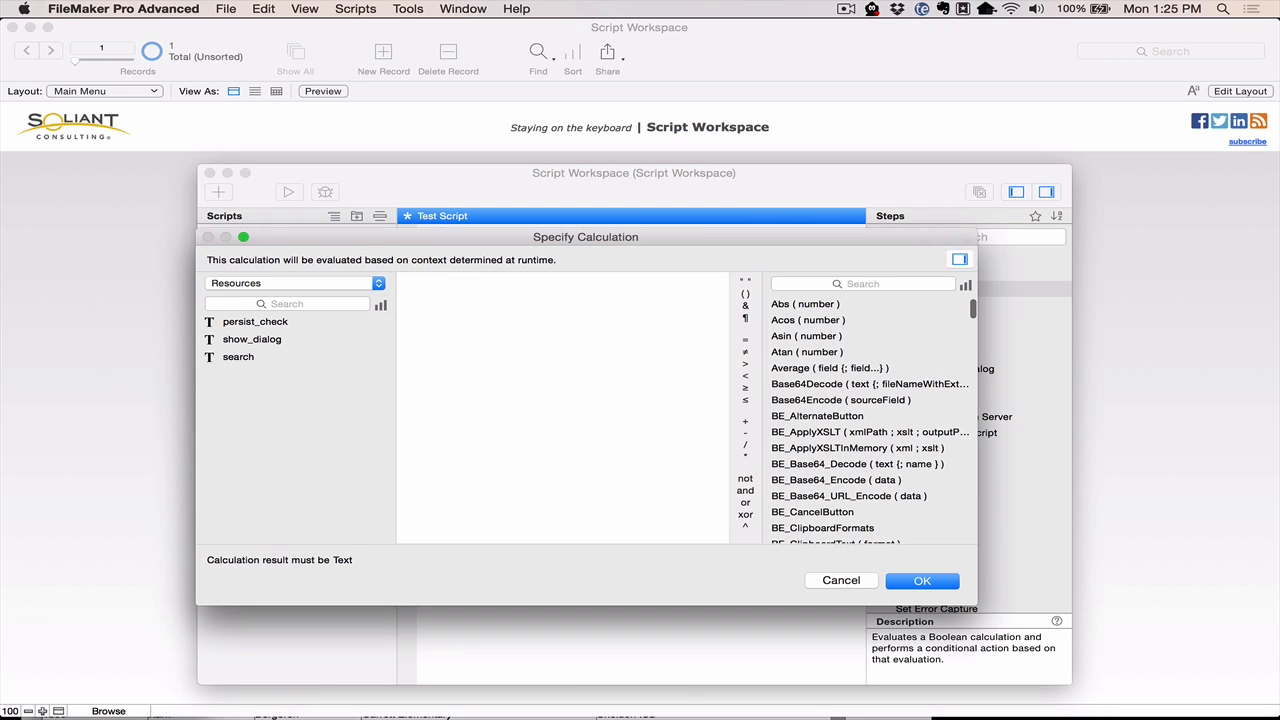
left_click(922, 580)
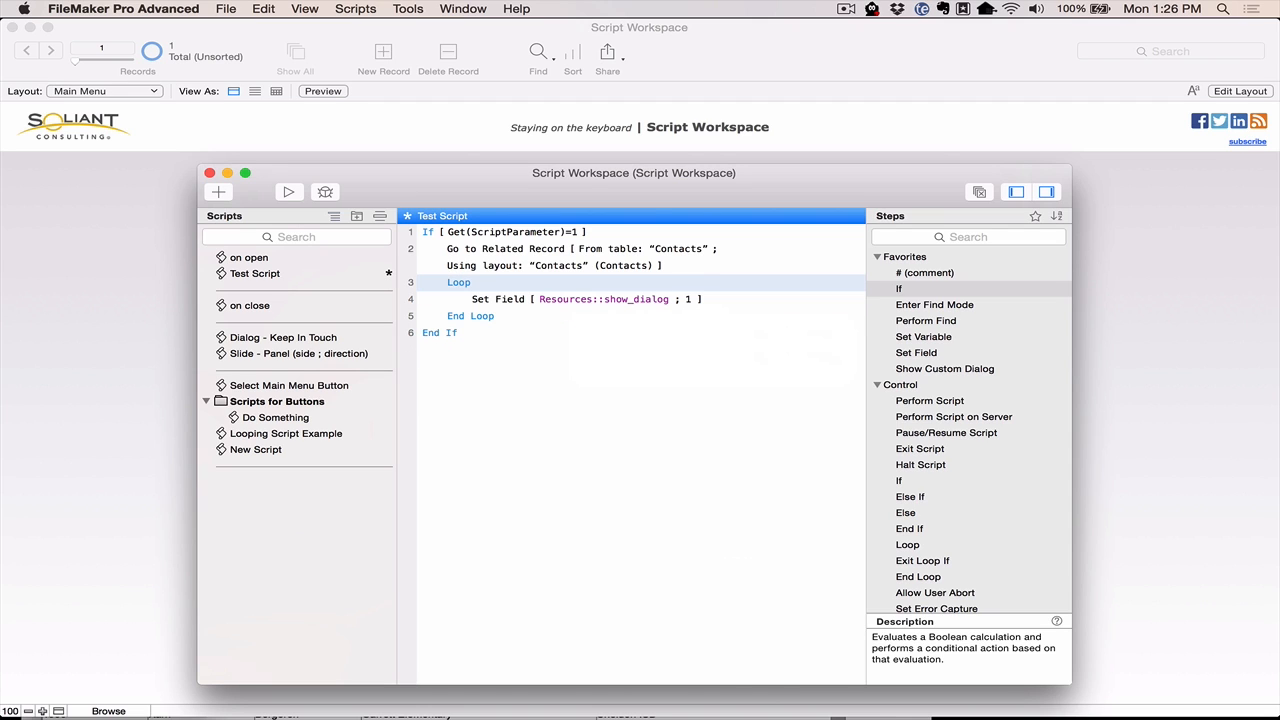
Confirm the value 1 for show_dialog and wrap the Set Field step in a nested If block.
left_click(584, 300)
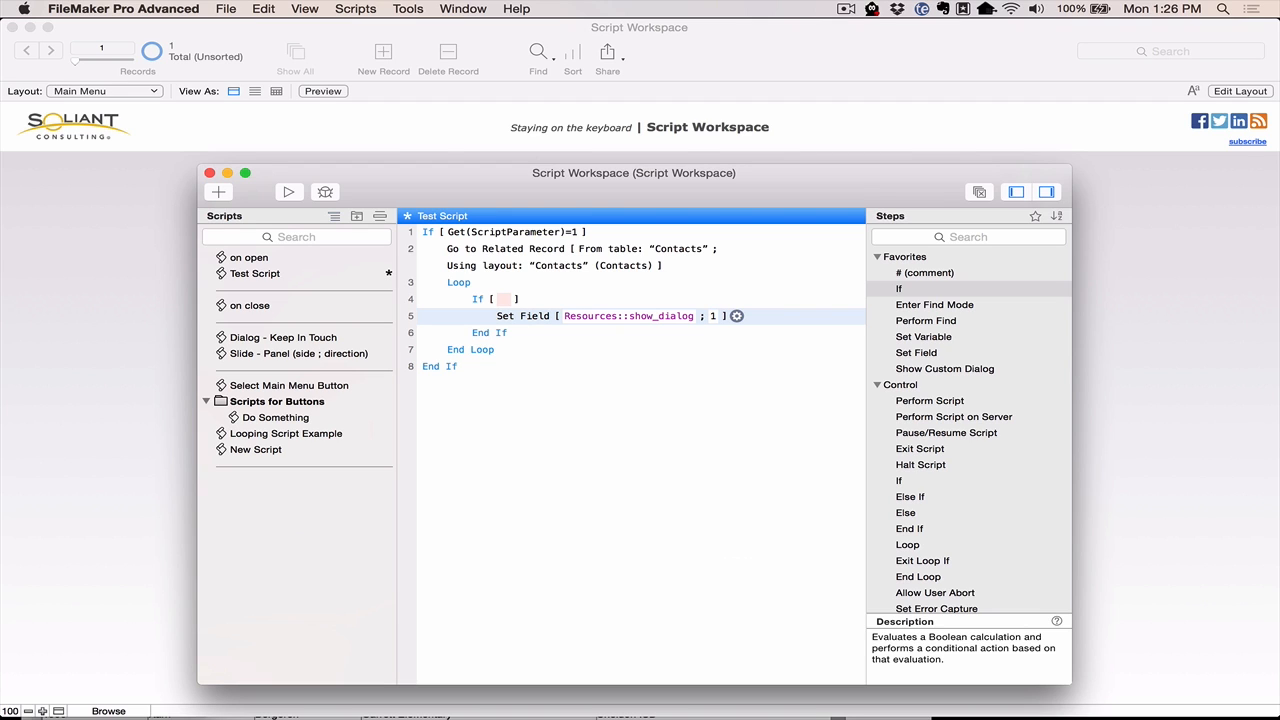
mouse_move(752, 368)
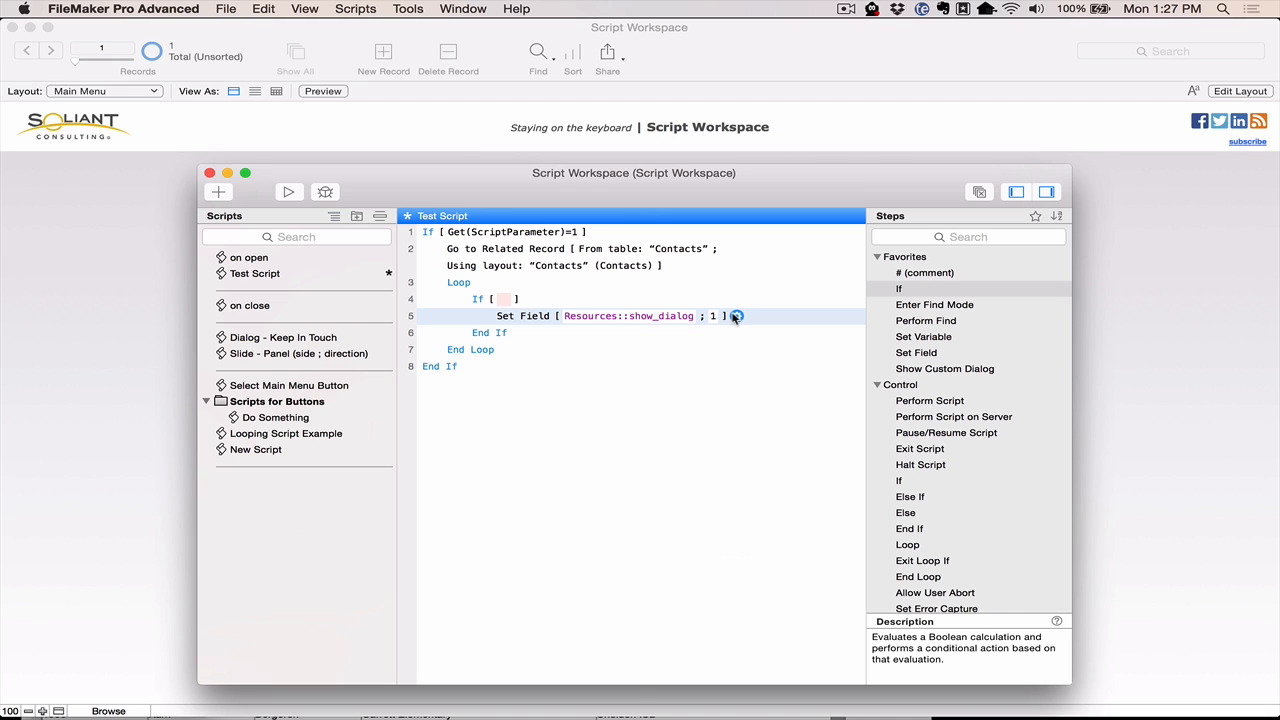
left_click(736, 316)
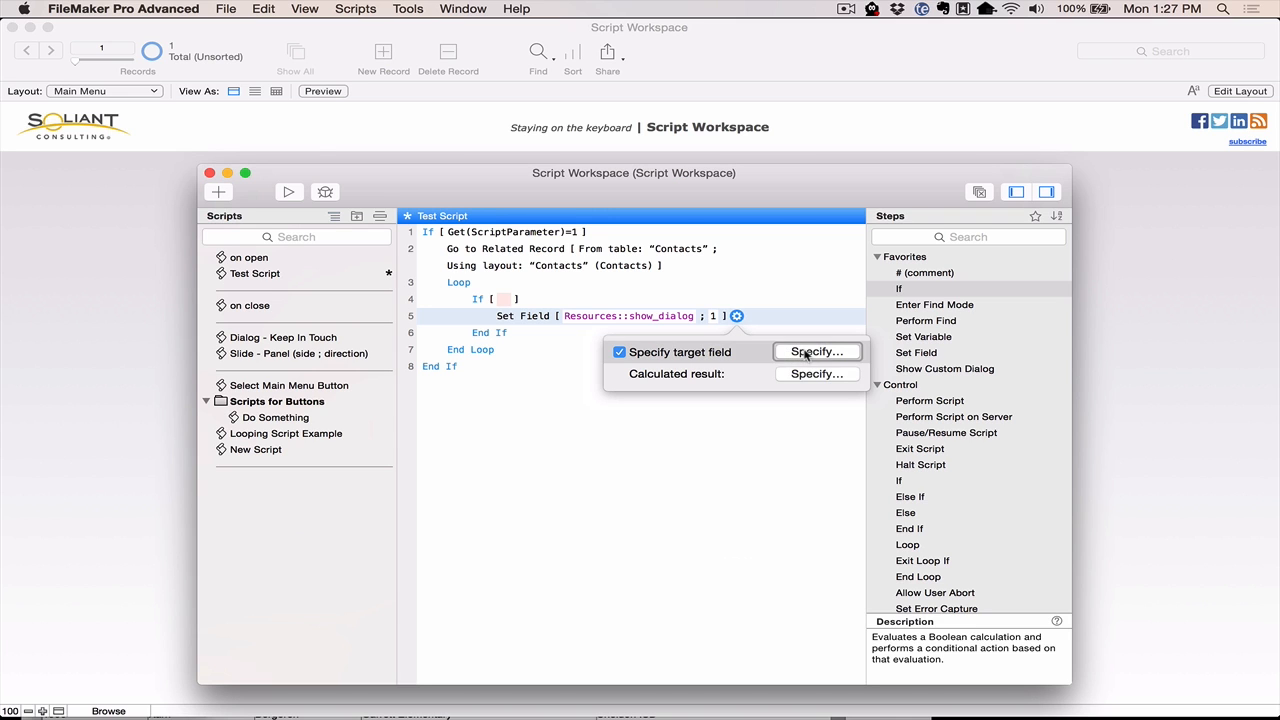
mouse_move(800, 380)
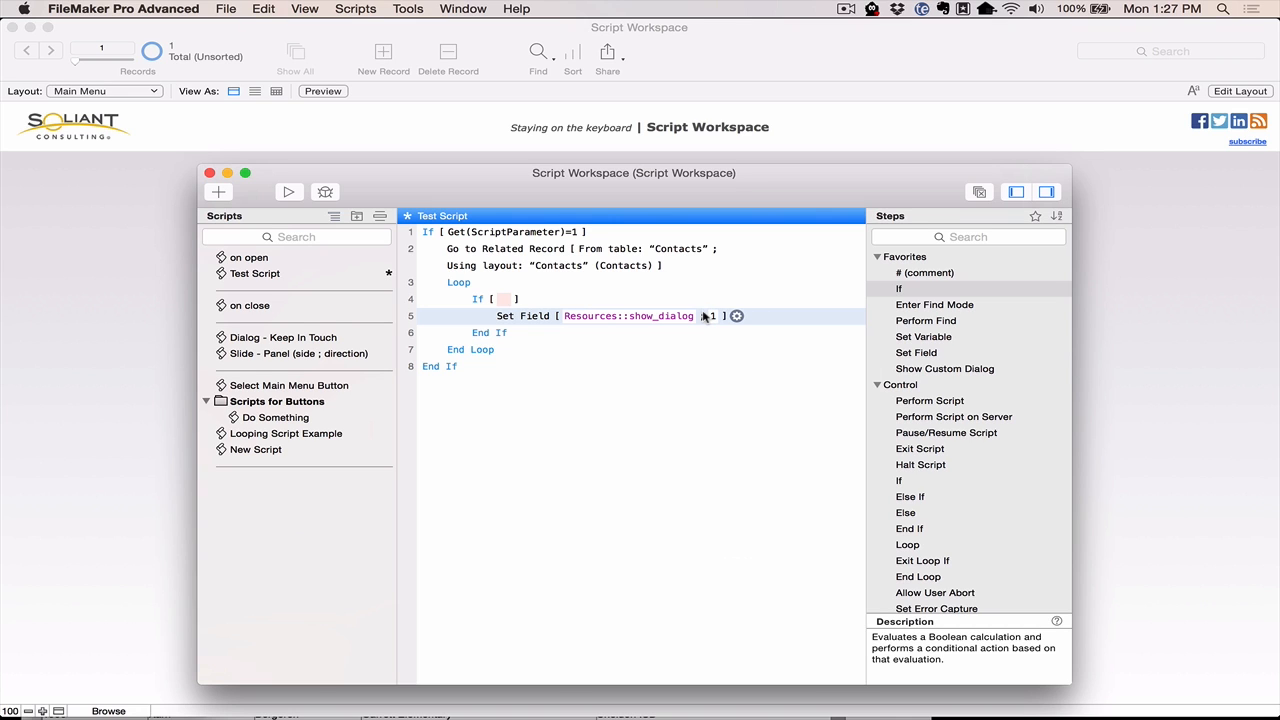
left_click(300, 8)
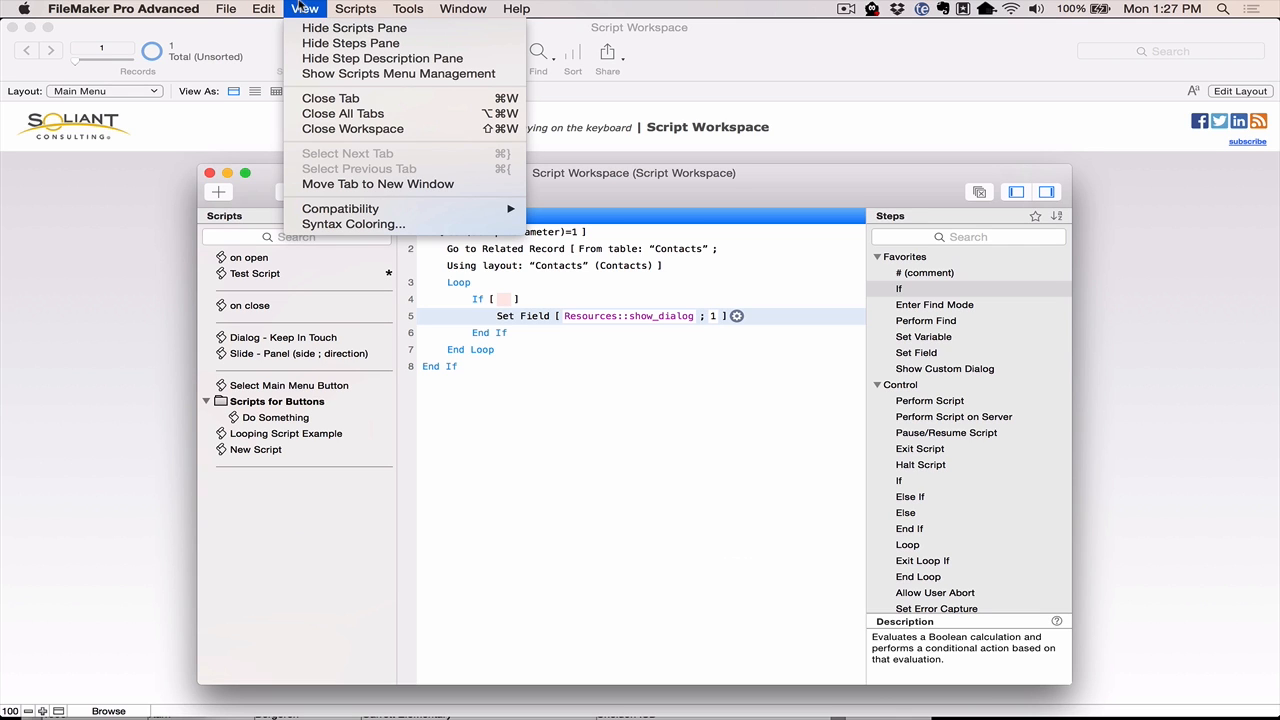
left_click(356, 8)
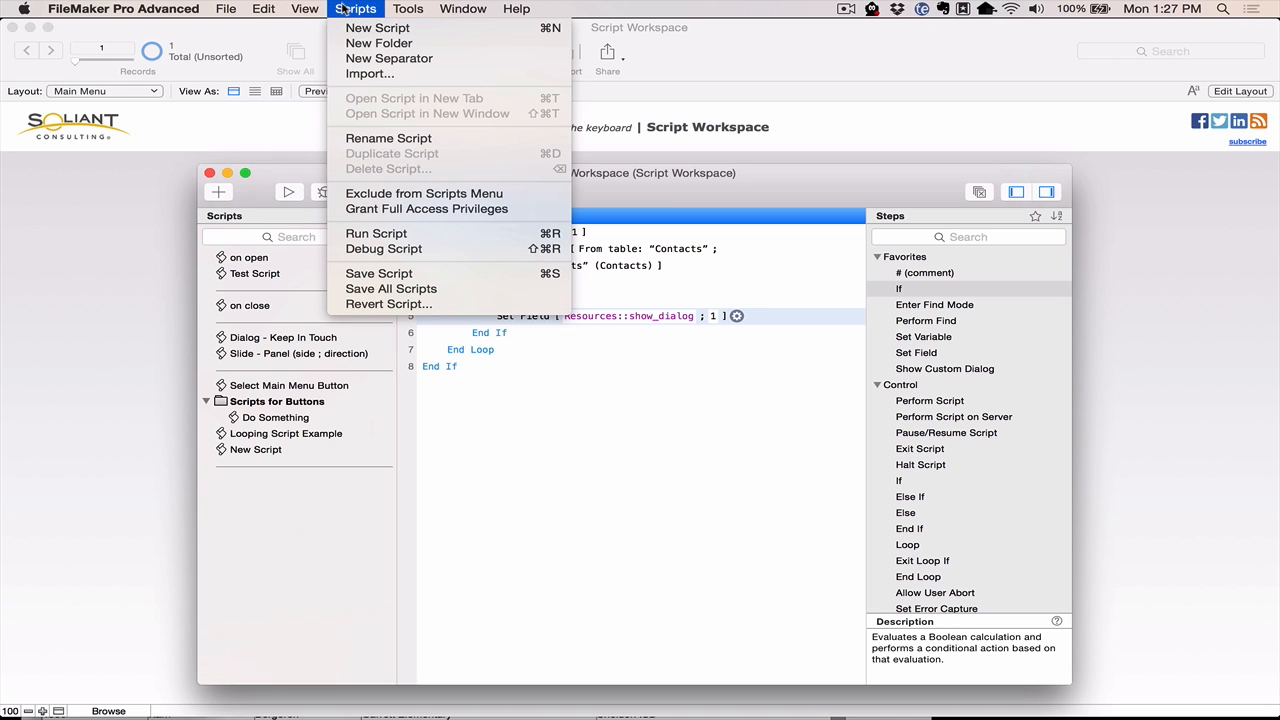
left_click(306, 8)
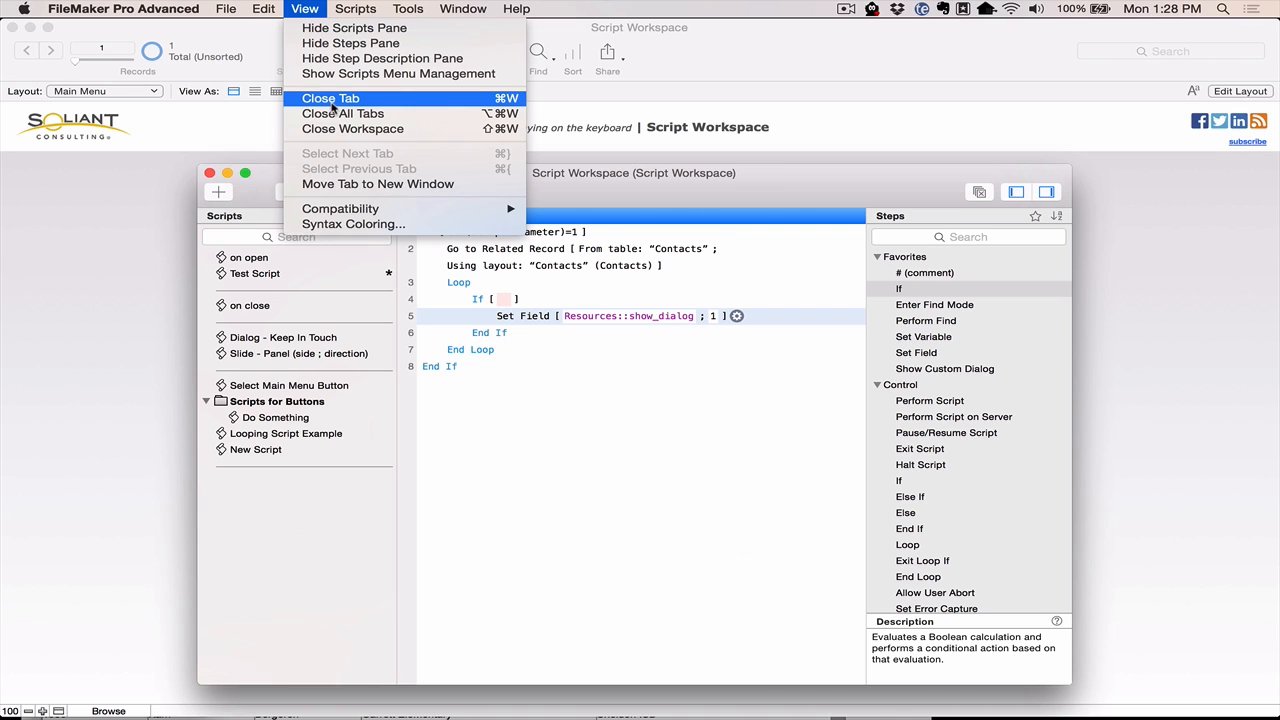
left_click(368, 8)
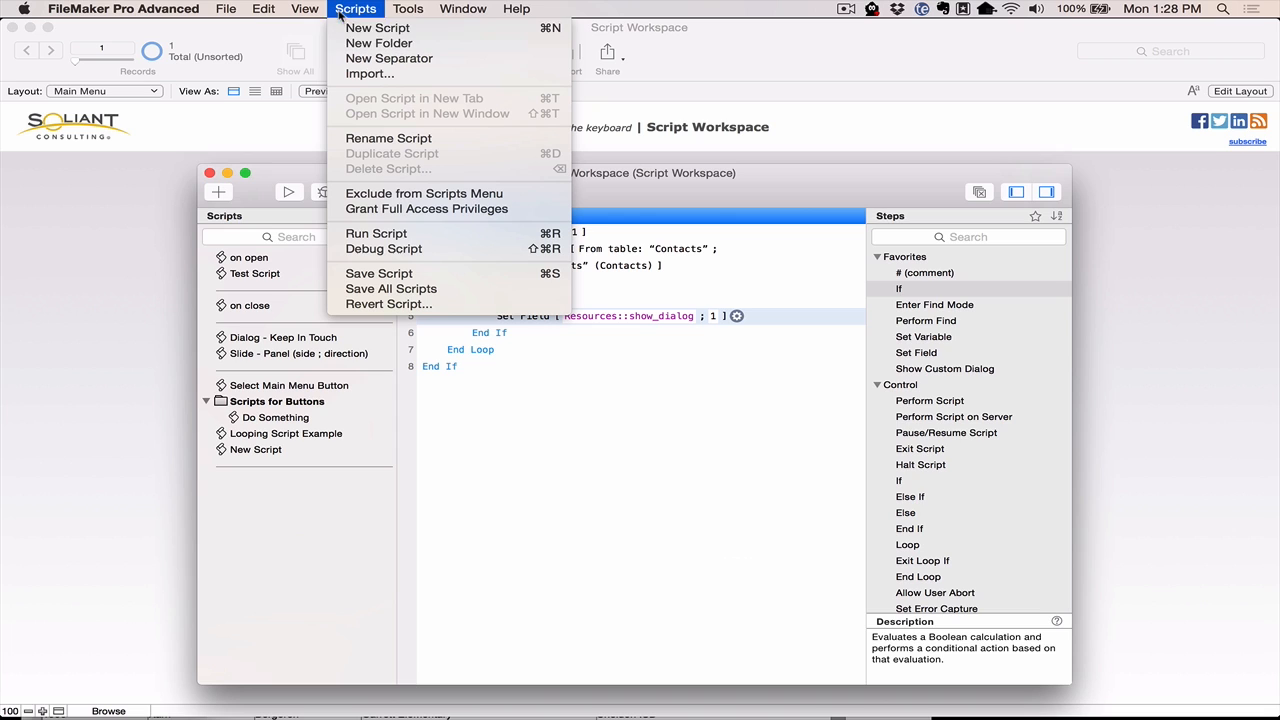
mouse_move(388, 104)
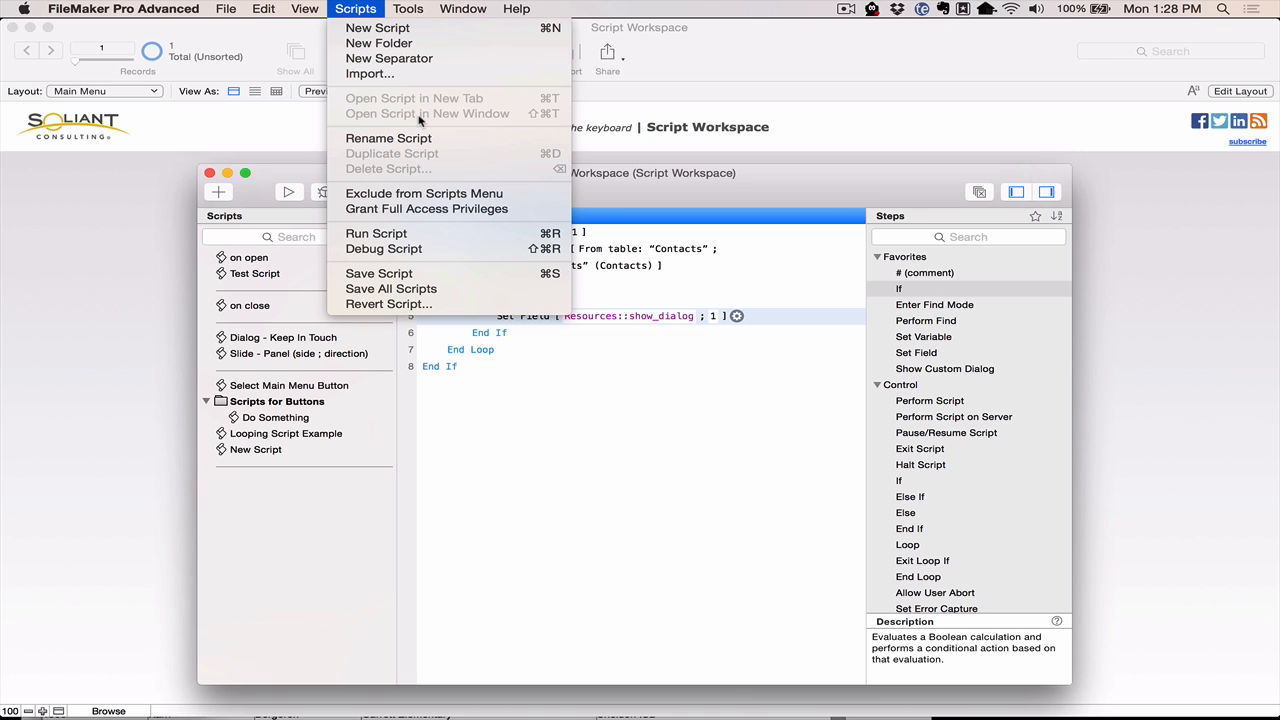
mouse_move(424, 208)
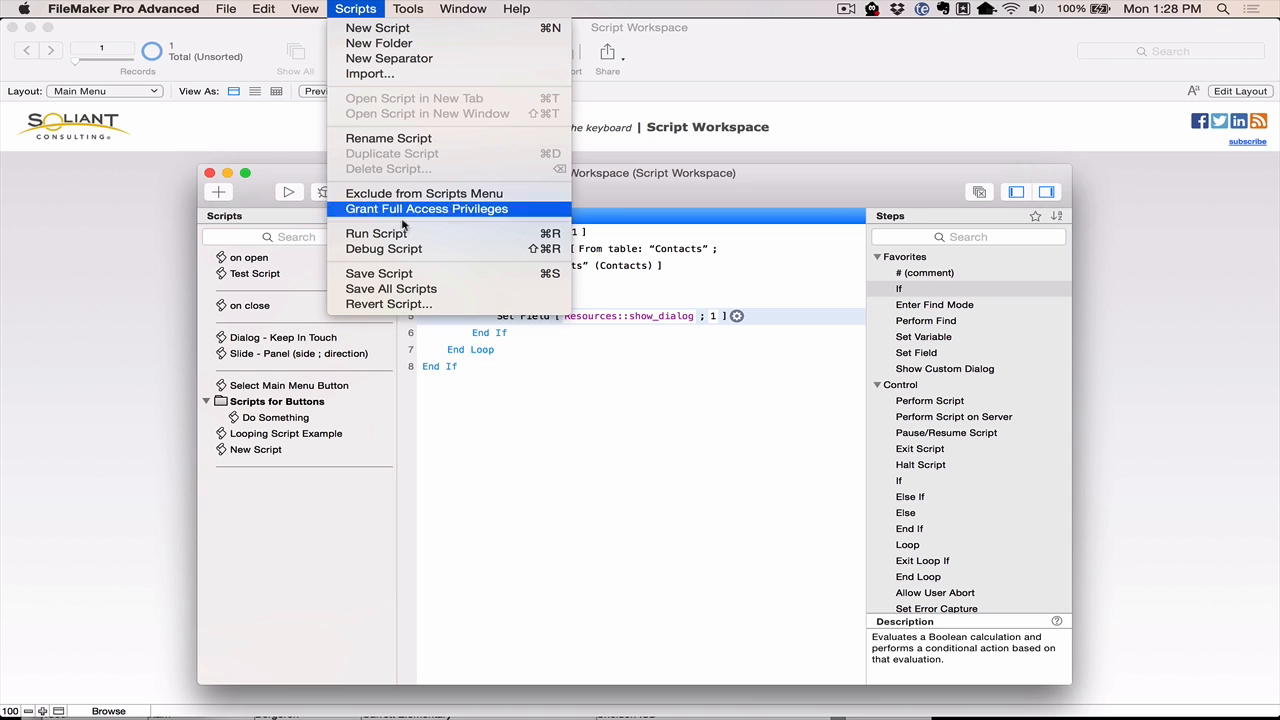
mouse_move(376, 232)
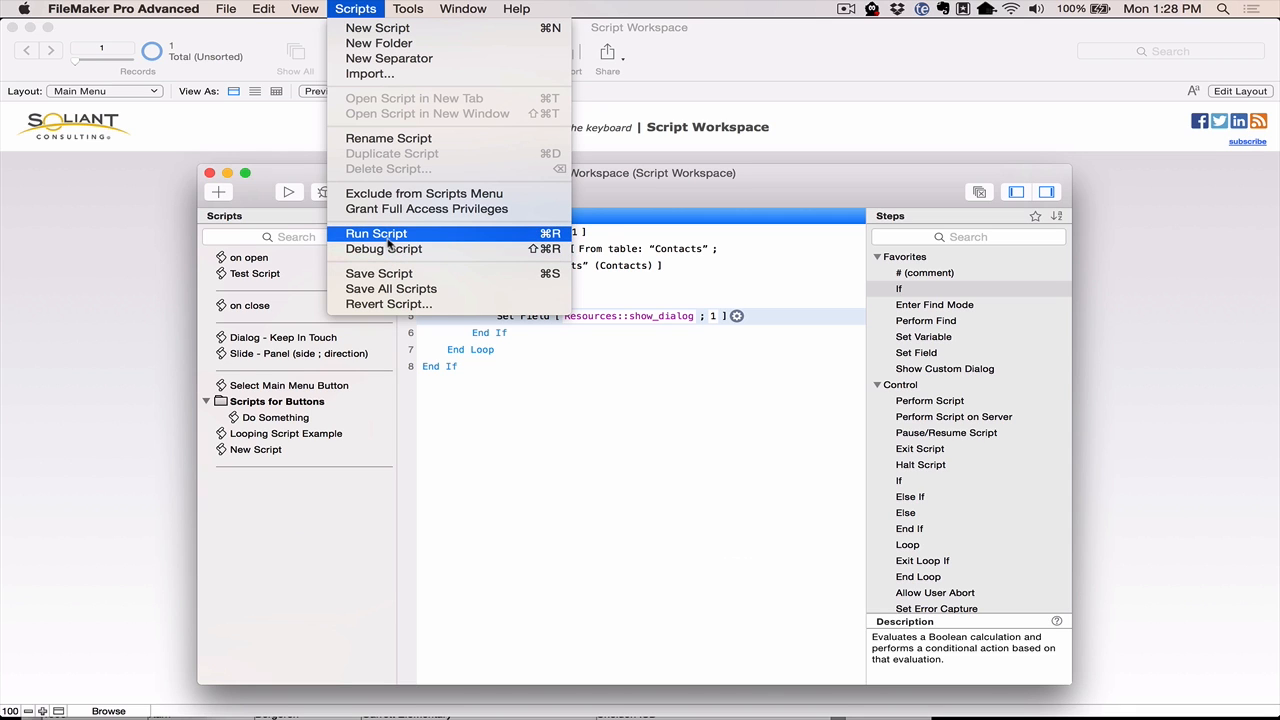
mouse_move(390, 248)
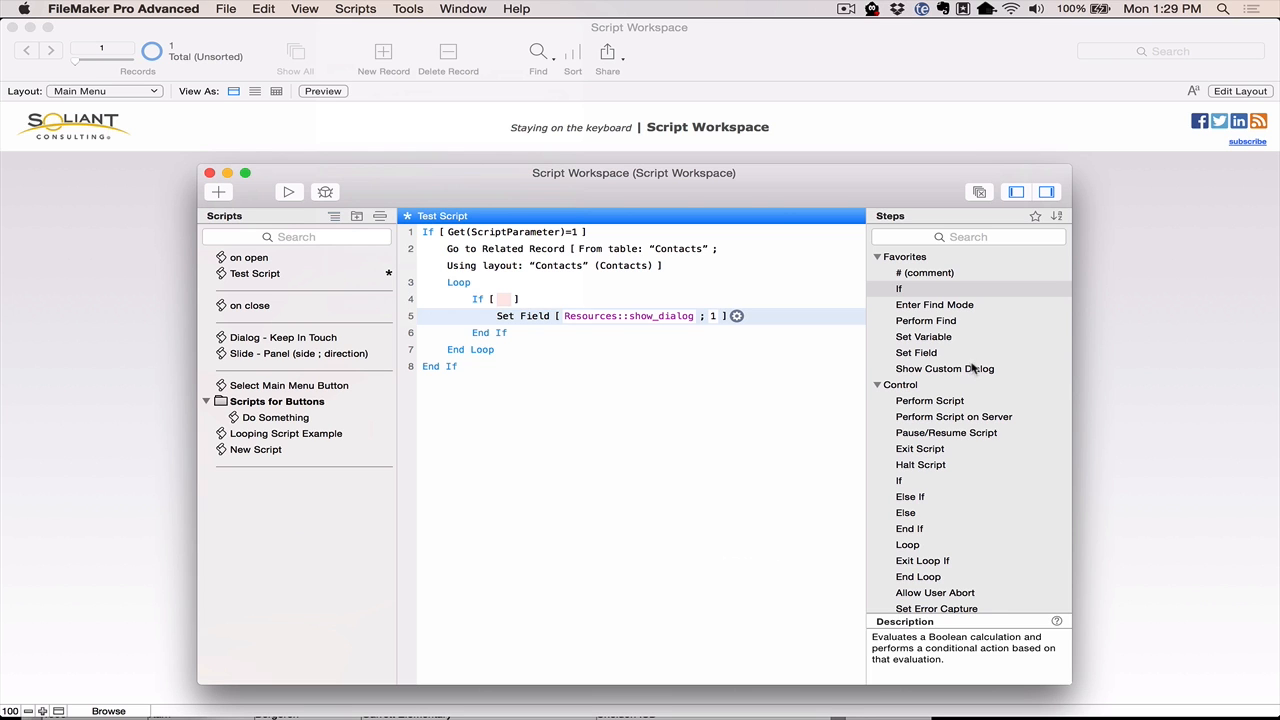
scroll("down", 3)
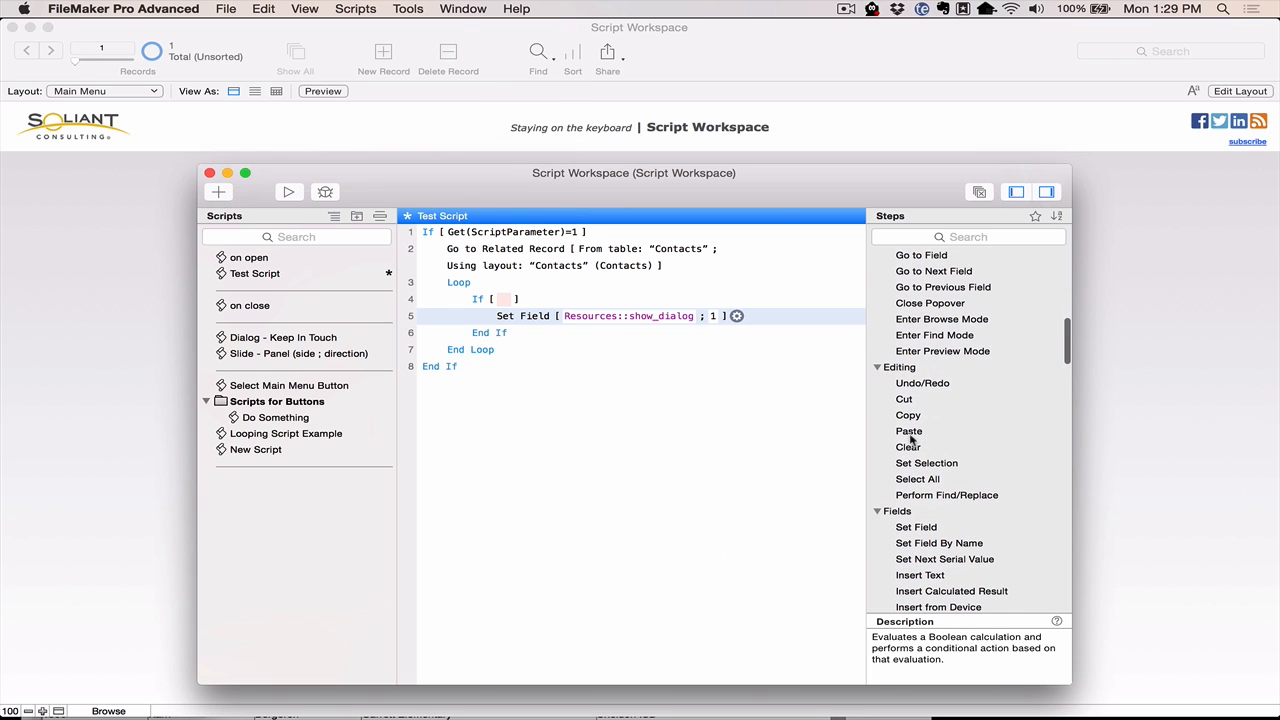